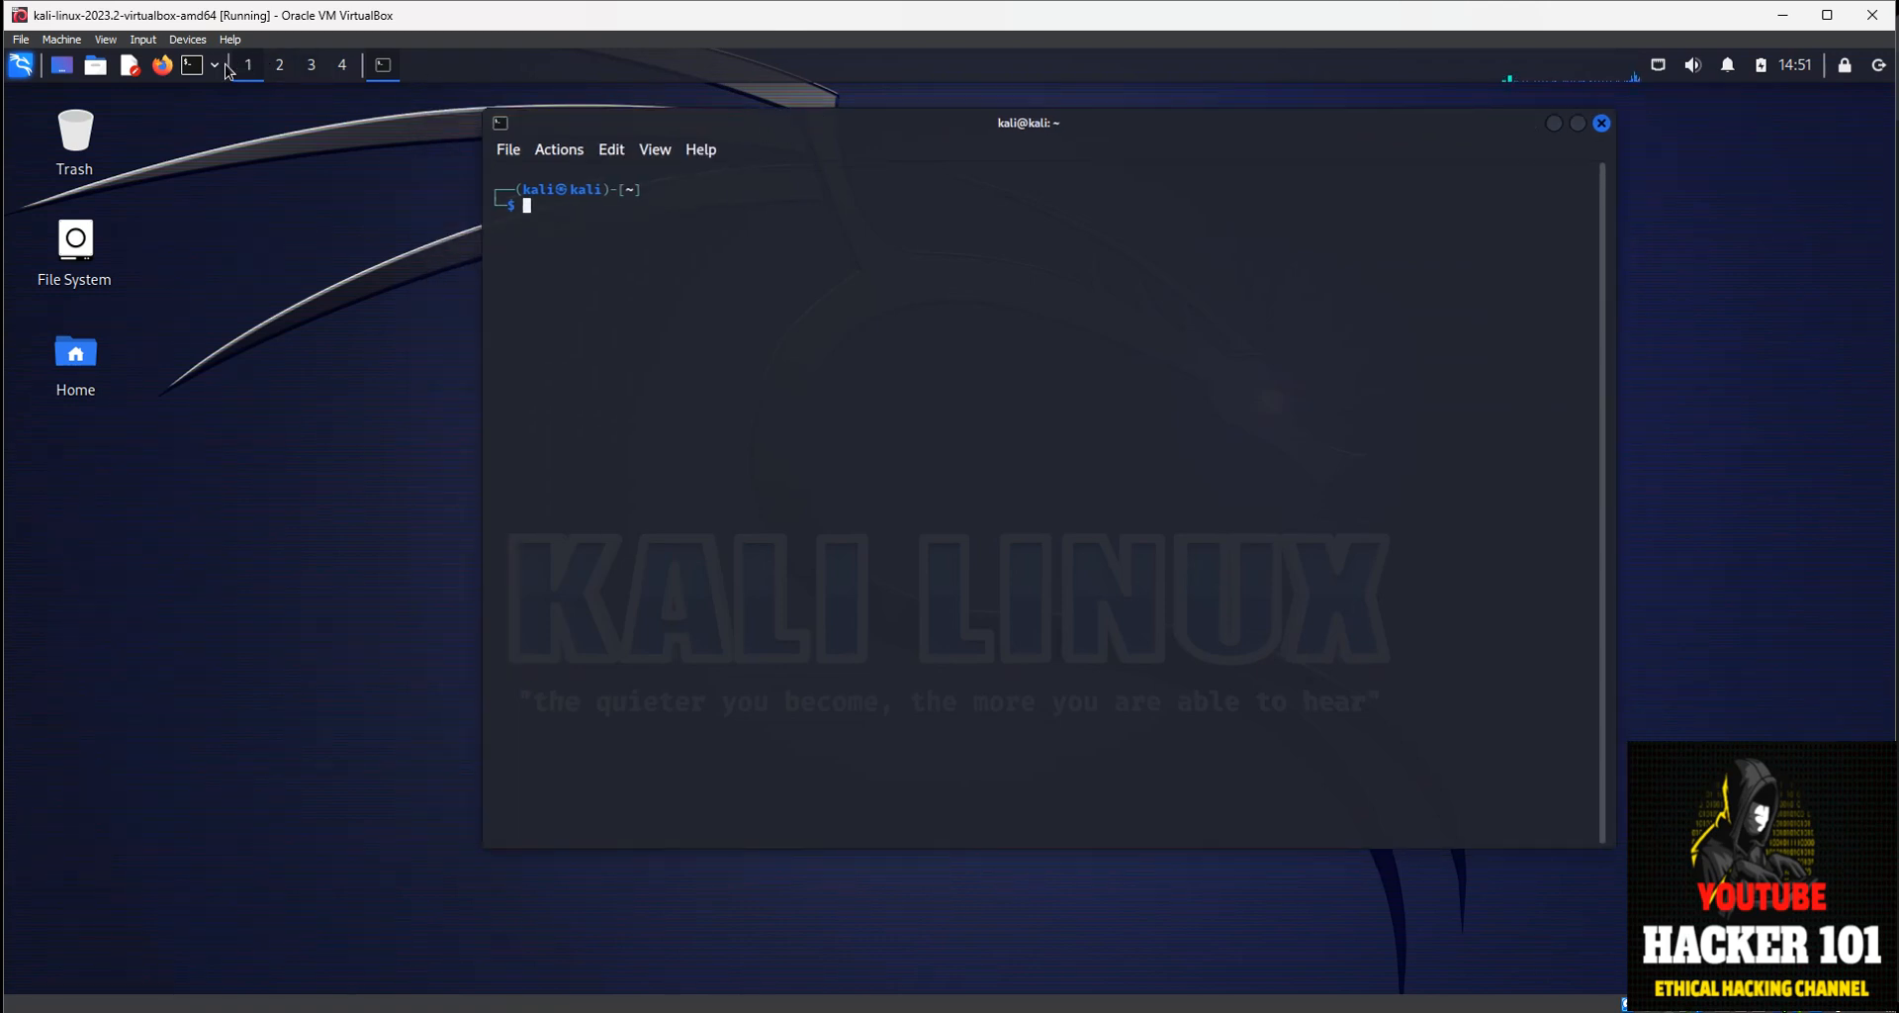
pyautogui.moveTo(752, 250)
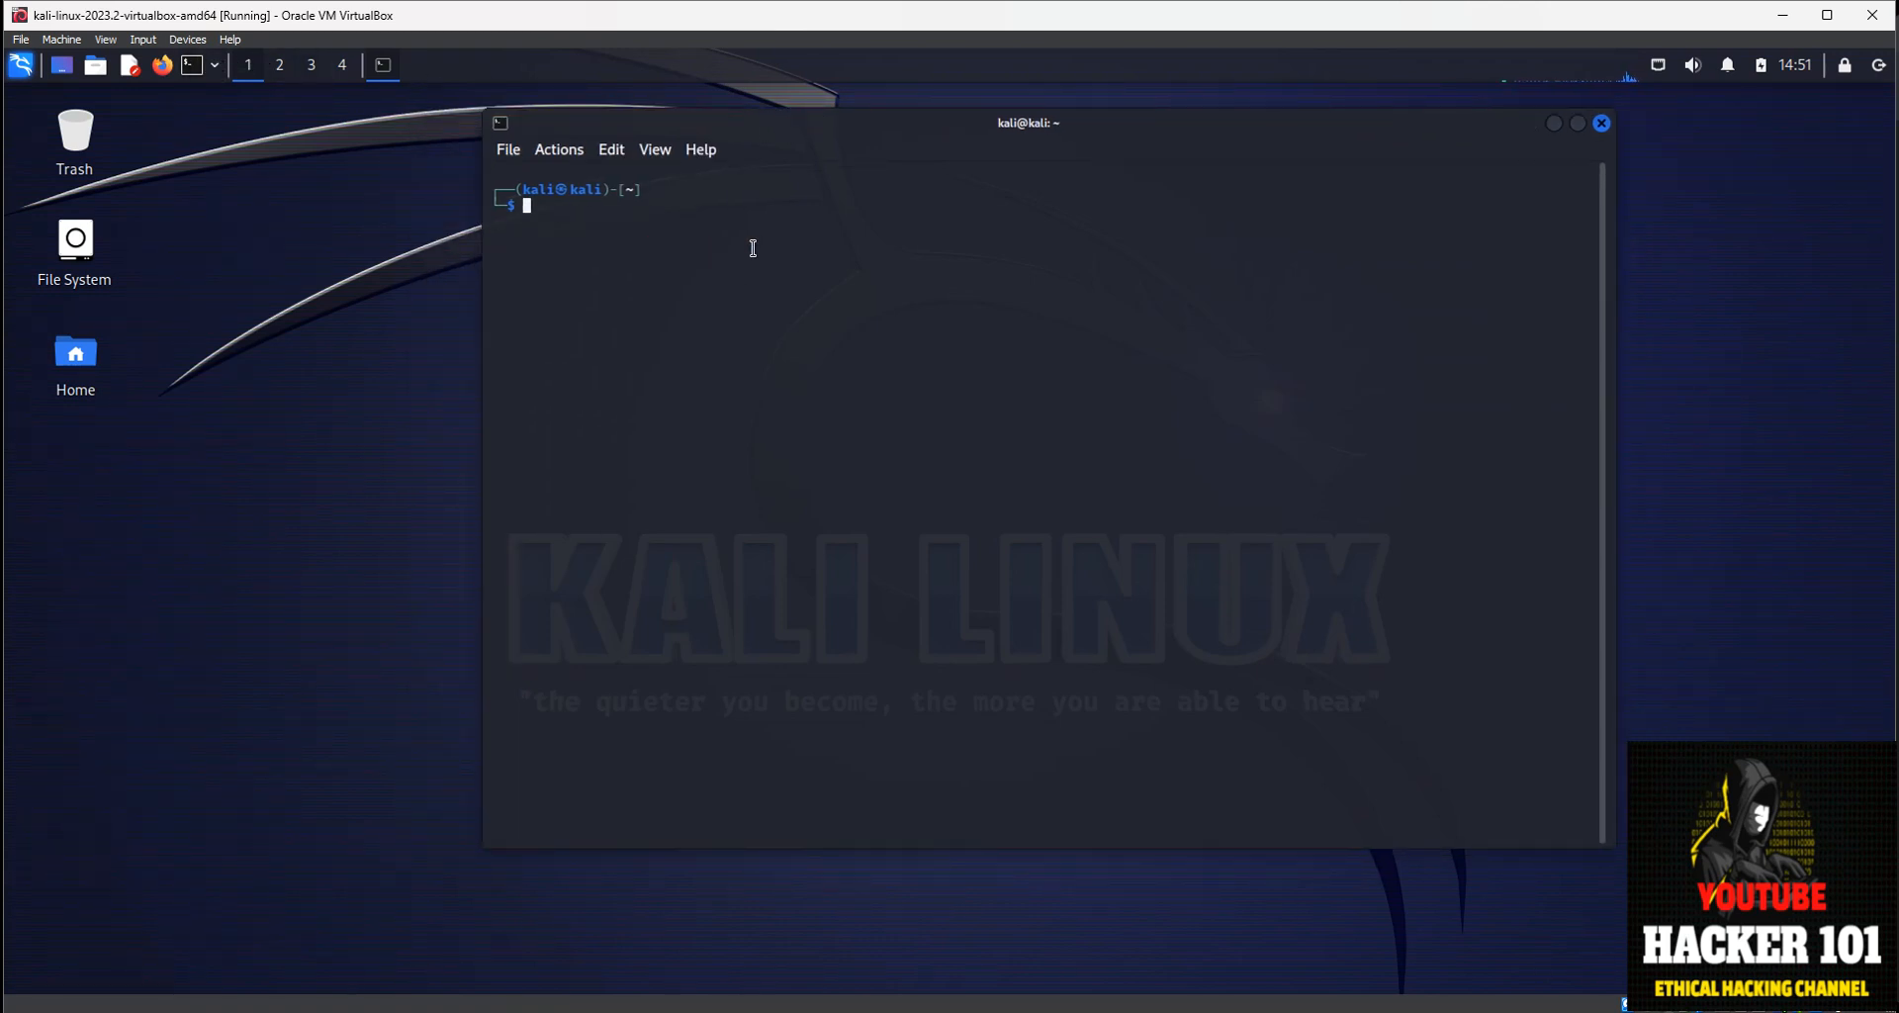
# Write 'sudo nmap 192.168.1.254' at the prompt without running it.
pyautogui.write('sudo namp')
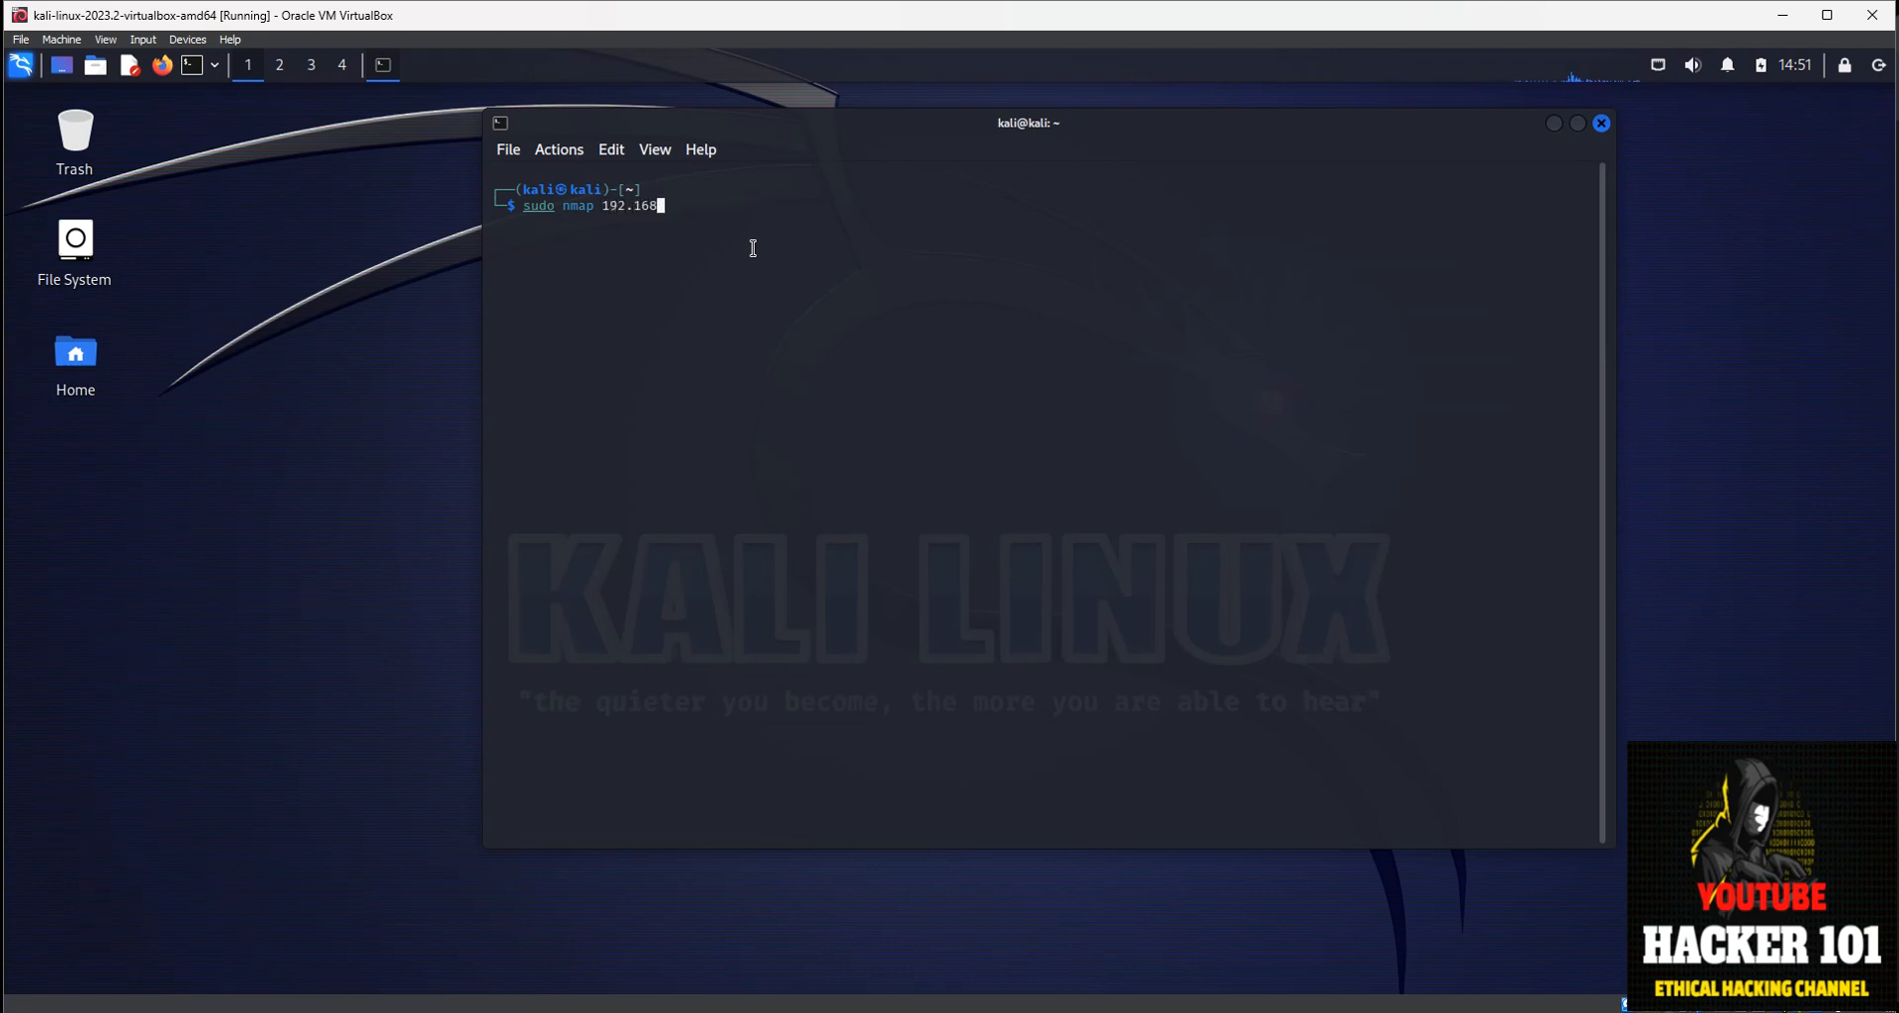
pyautogui.write('.1.254')
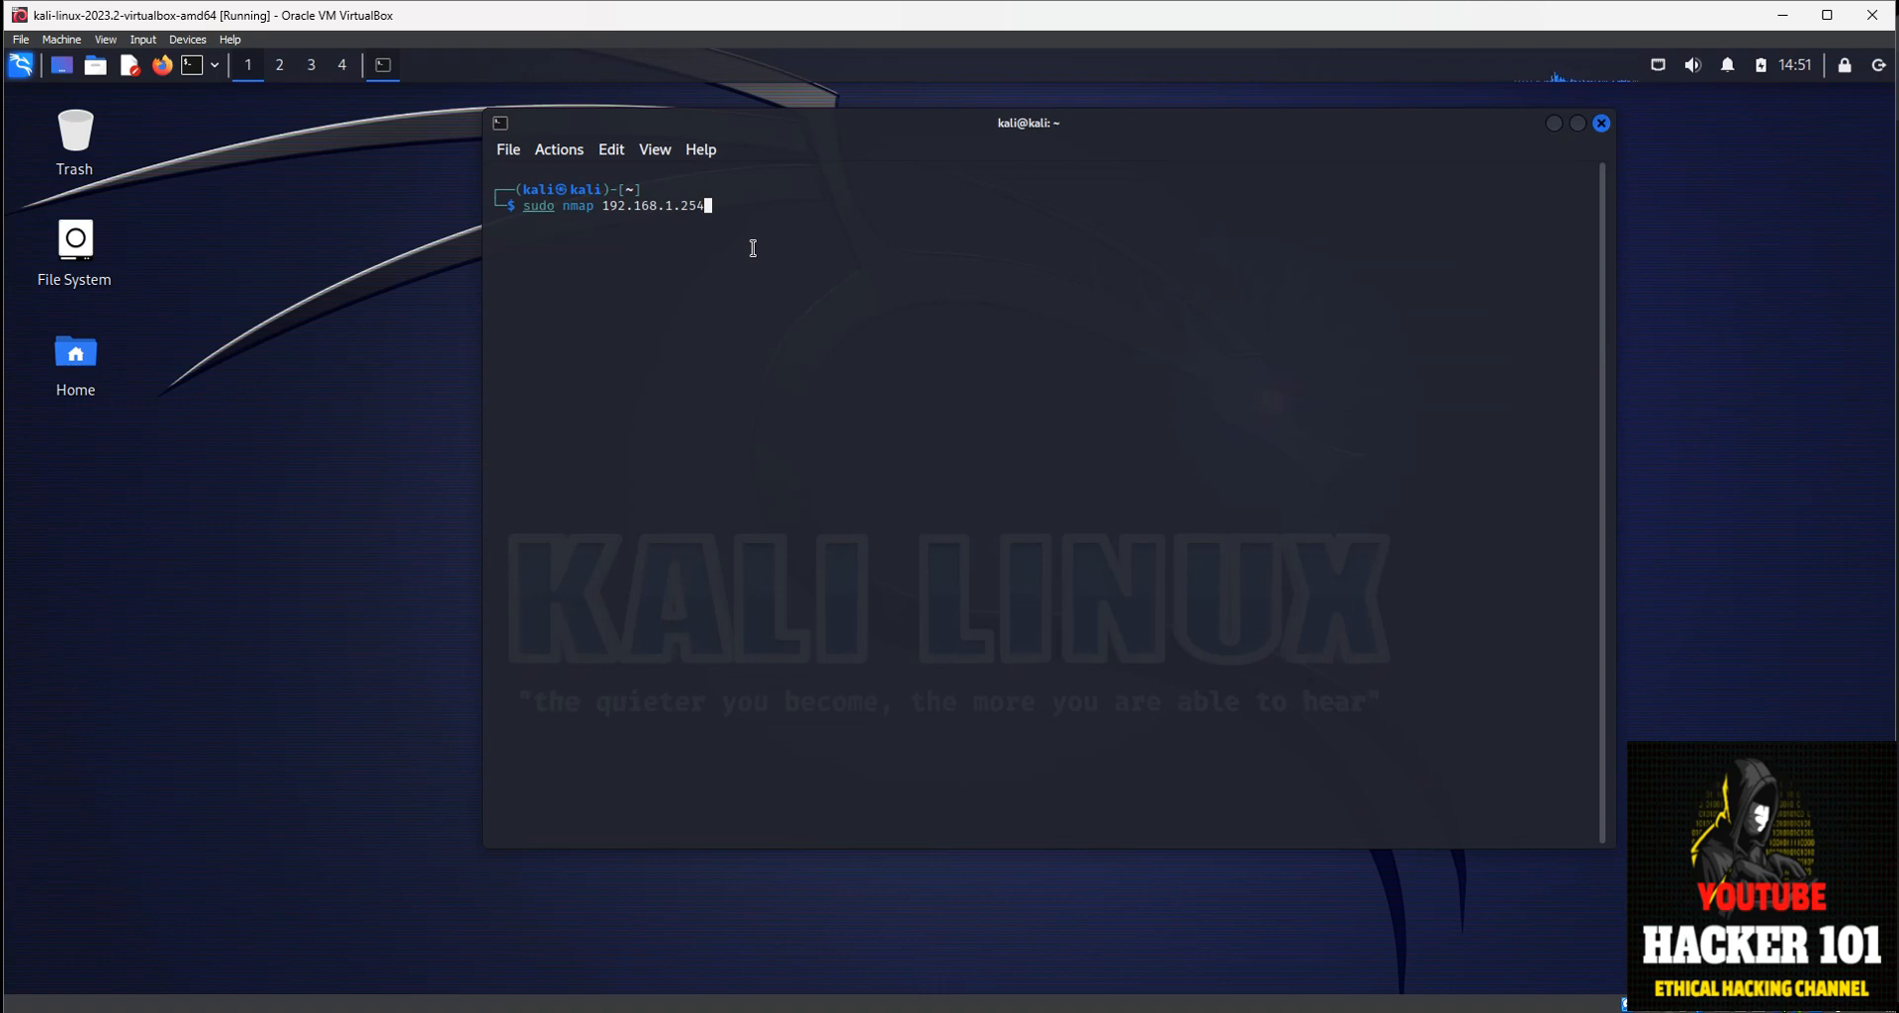
# Try the 192.168.1.1-254 range as target, then erase it back to 'sudo nmap 192.168.1.'.
pyautogui.press('BackSpace')
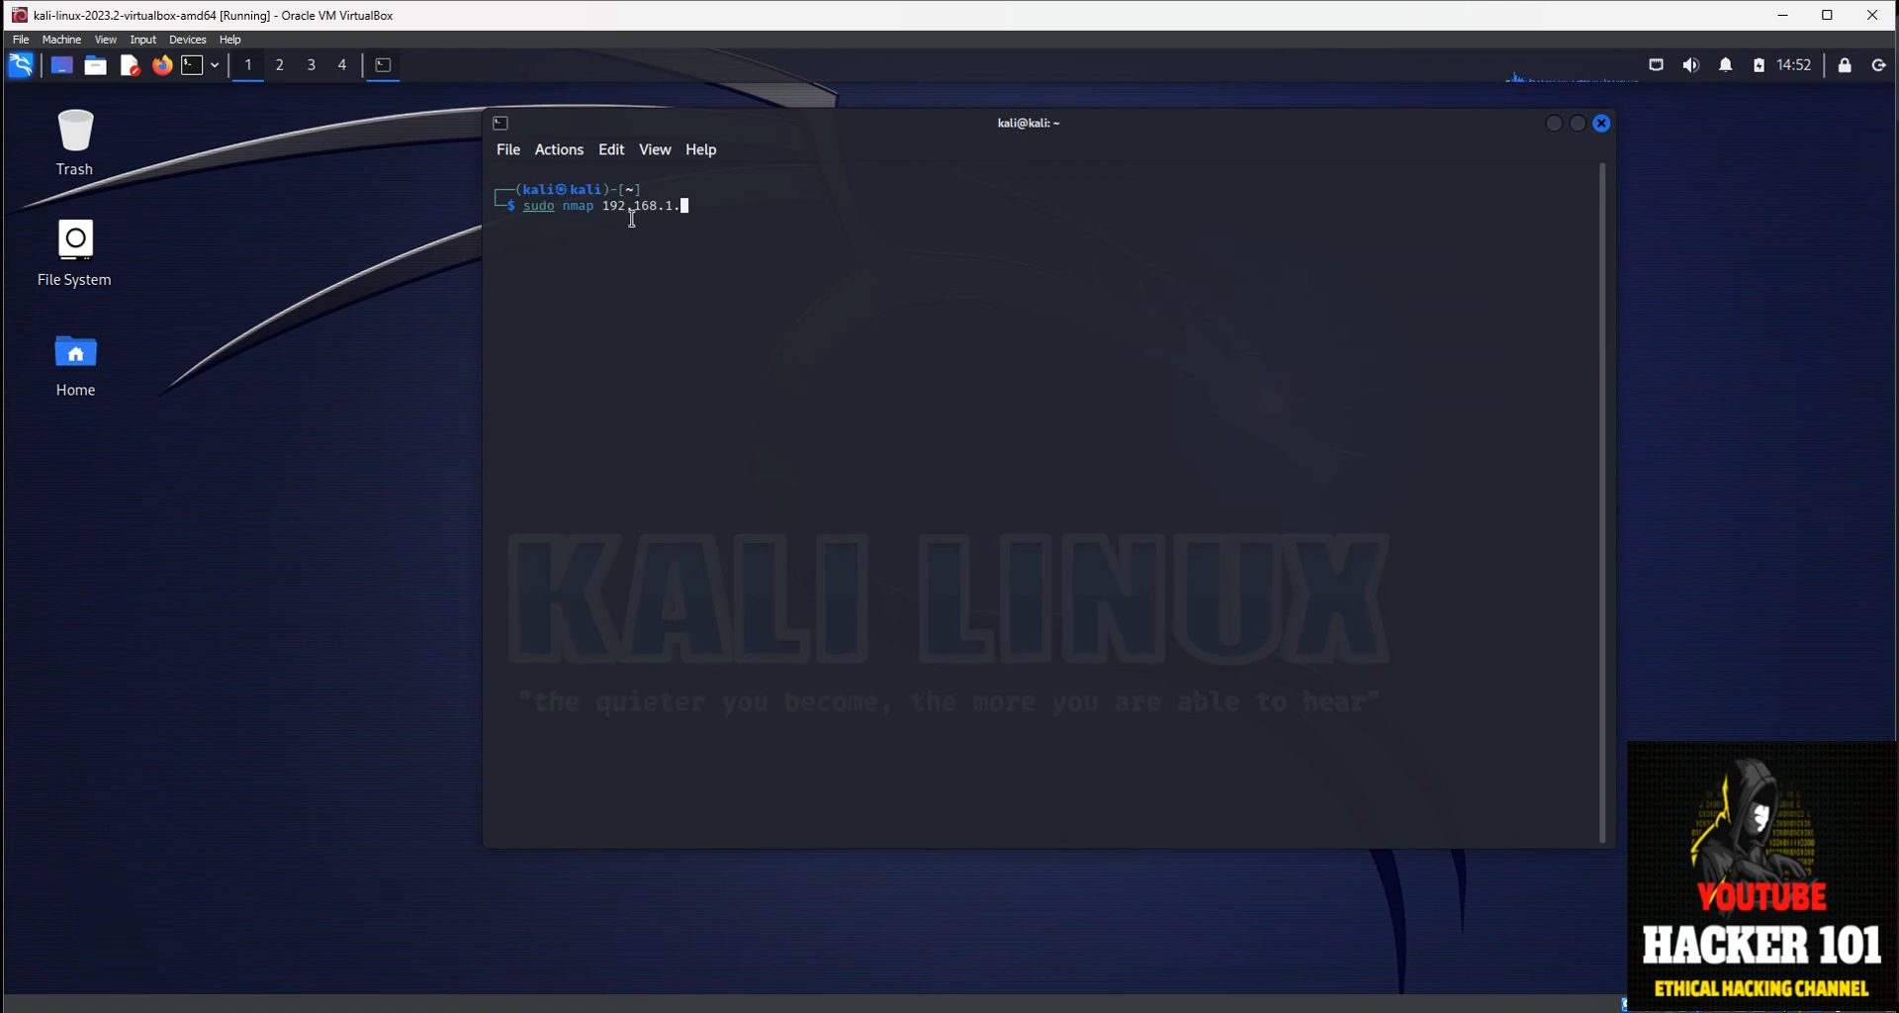
pyautogui.write('1')
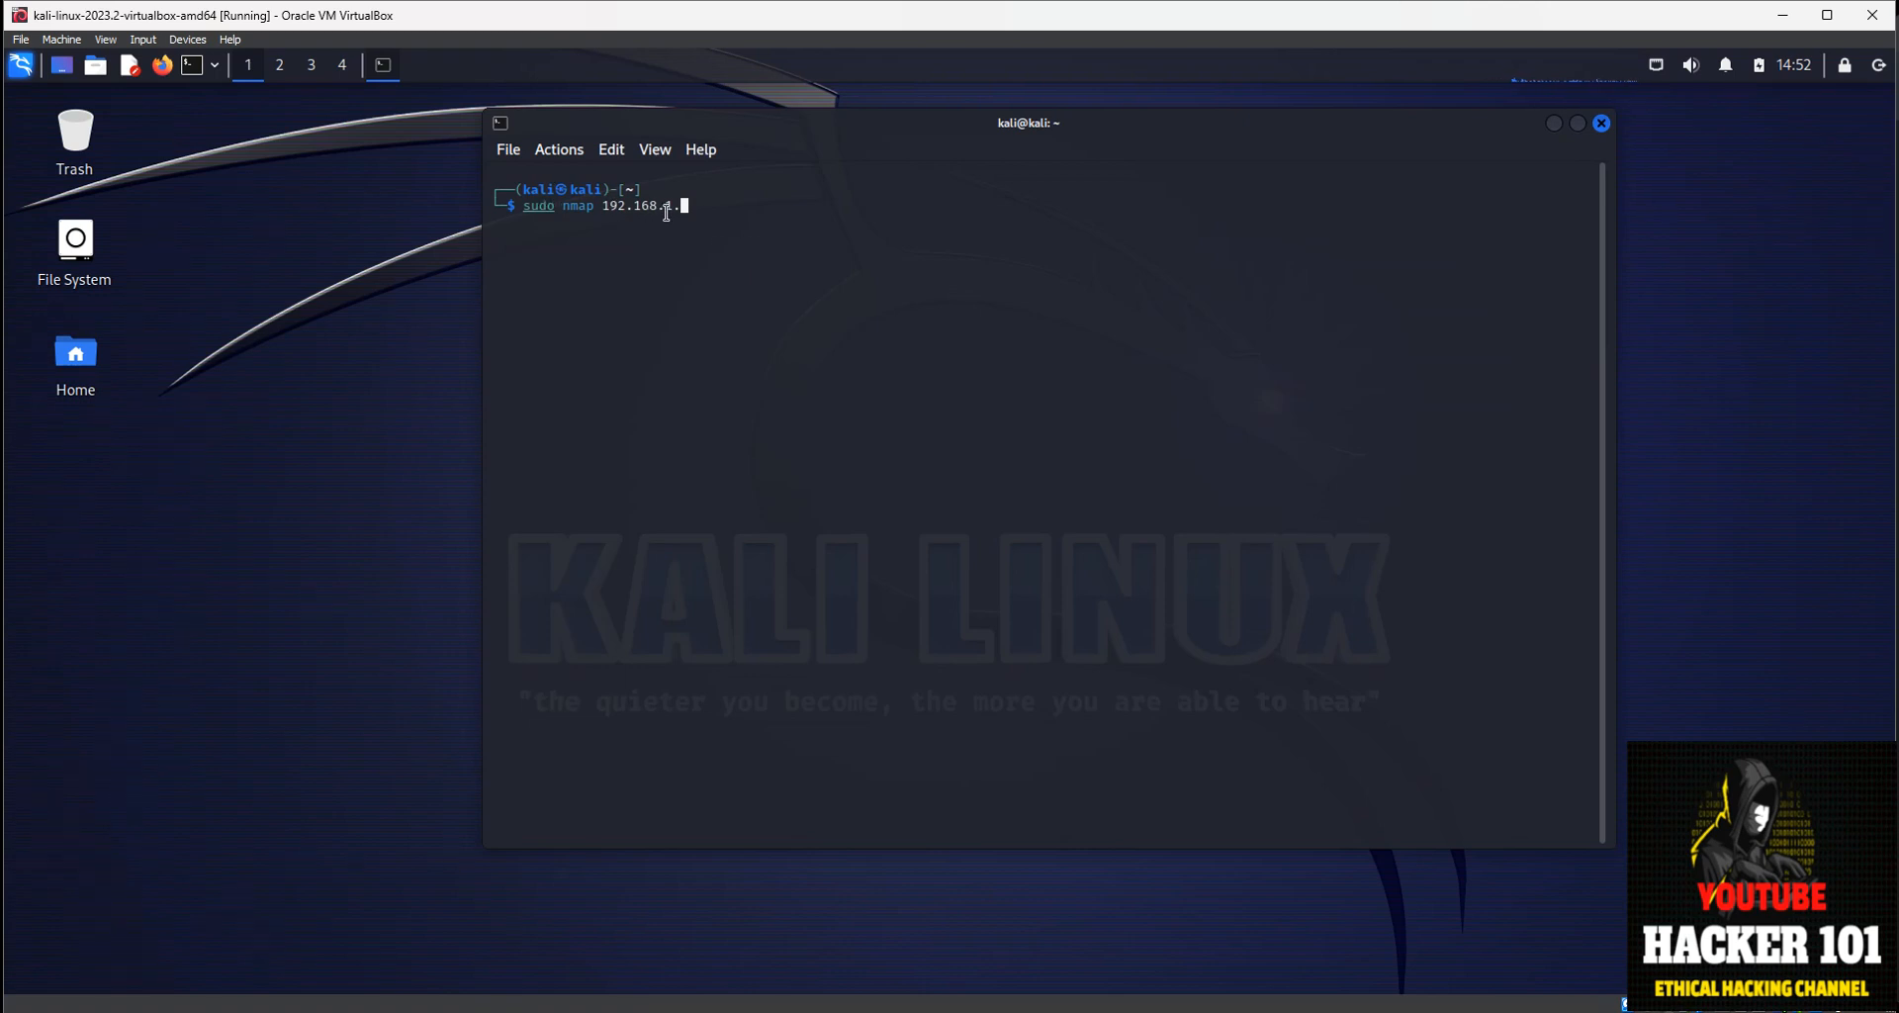
pyautogui.write('1-')
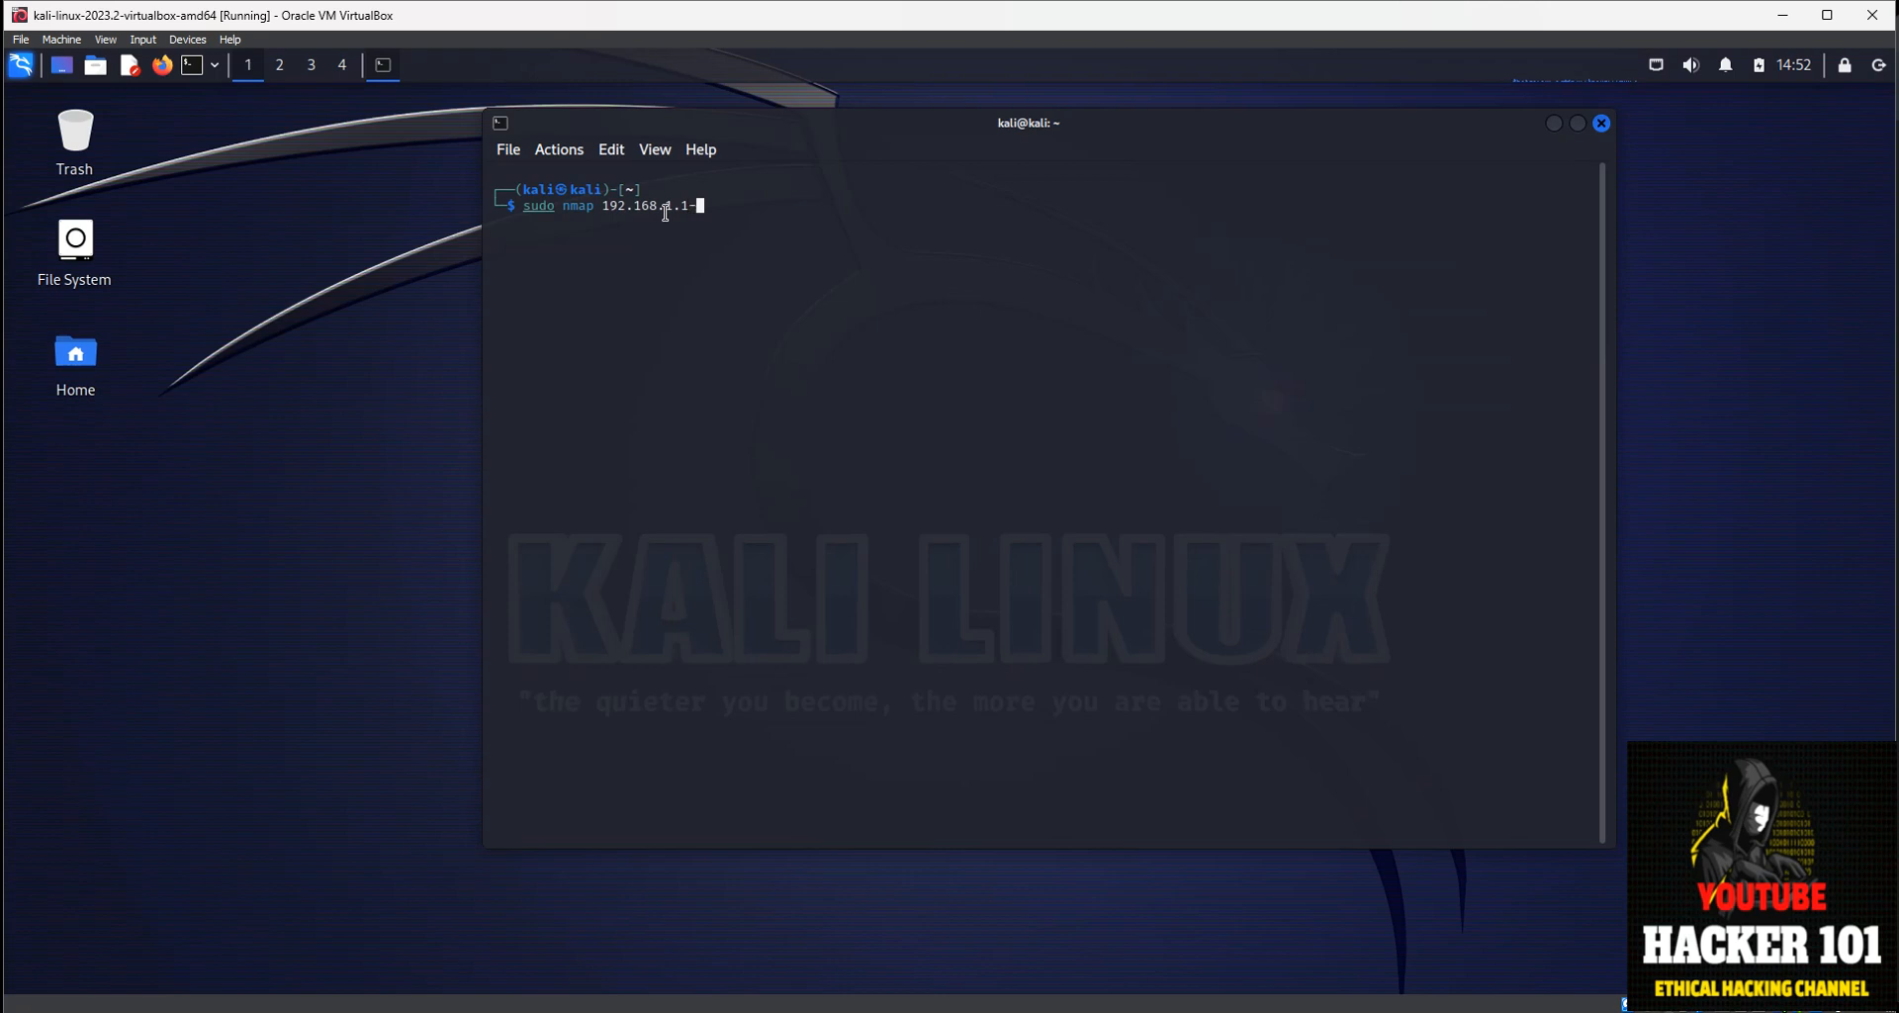
pyautogui.write('254')
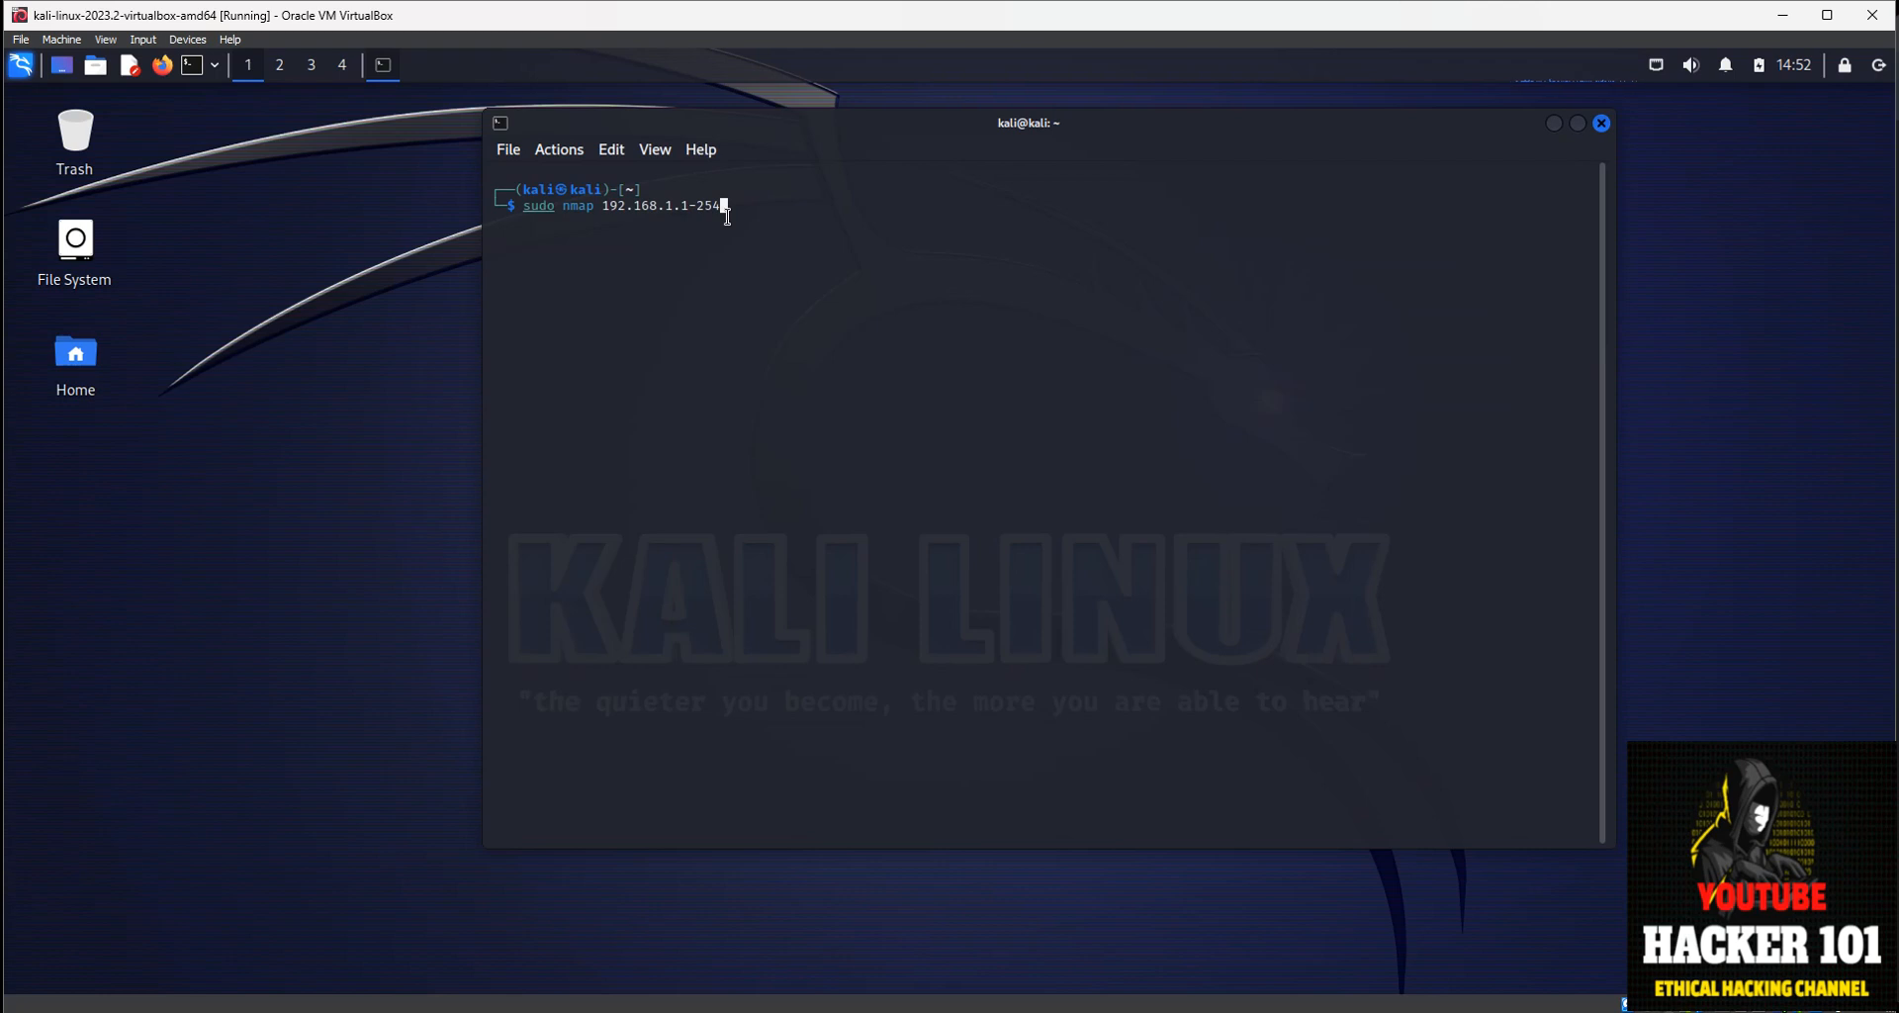
pyautogui.press('BackSpace')
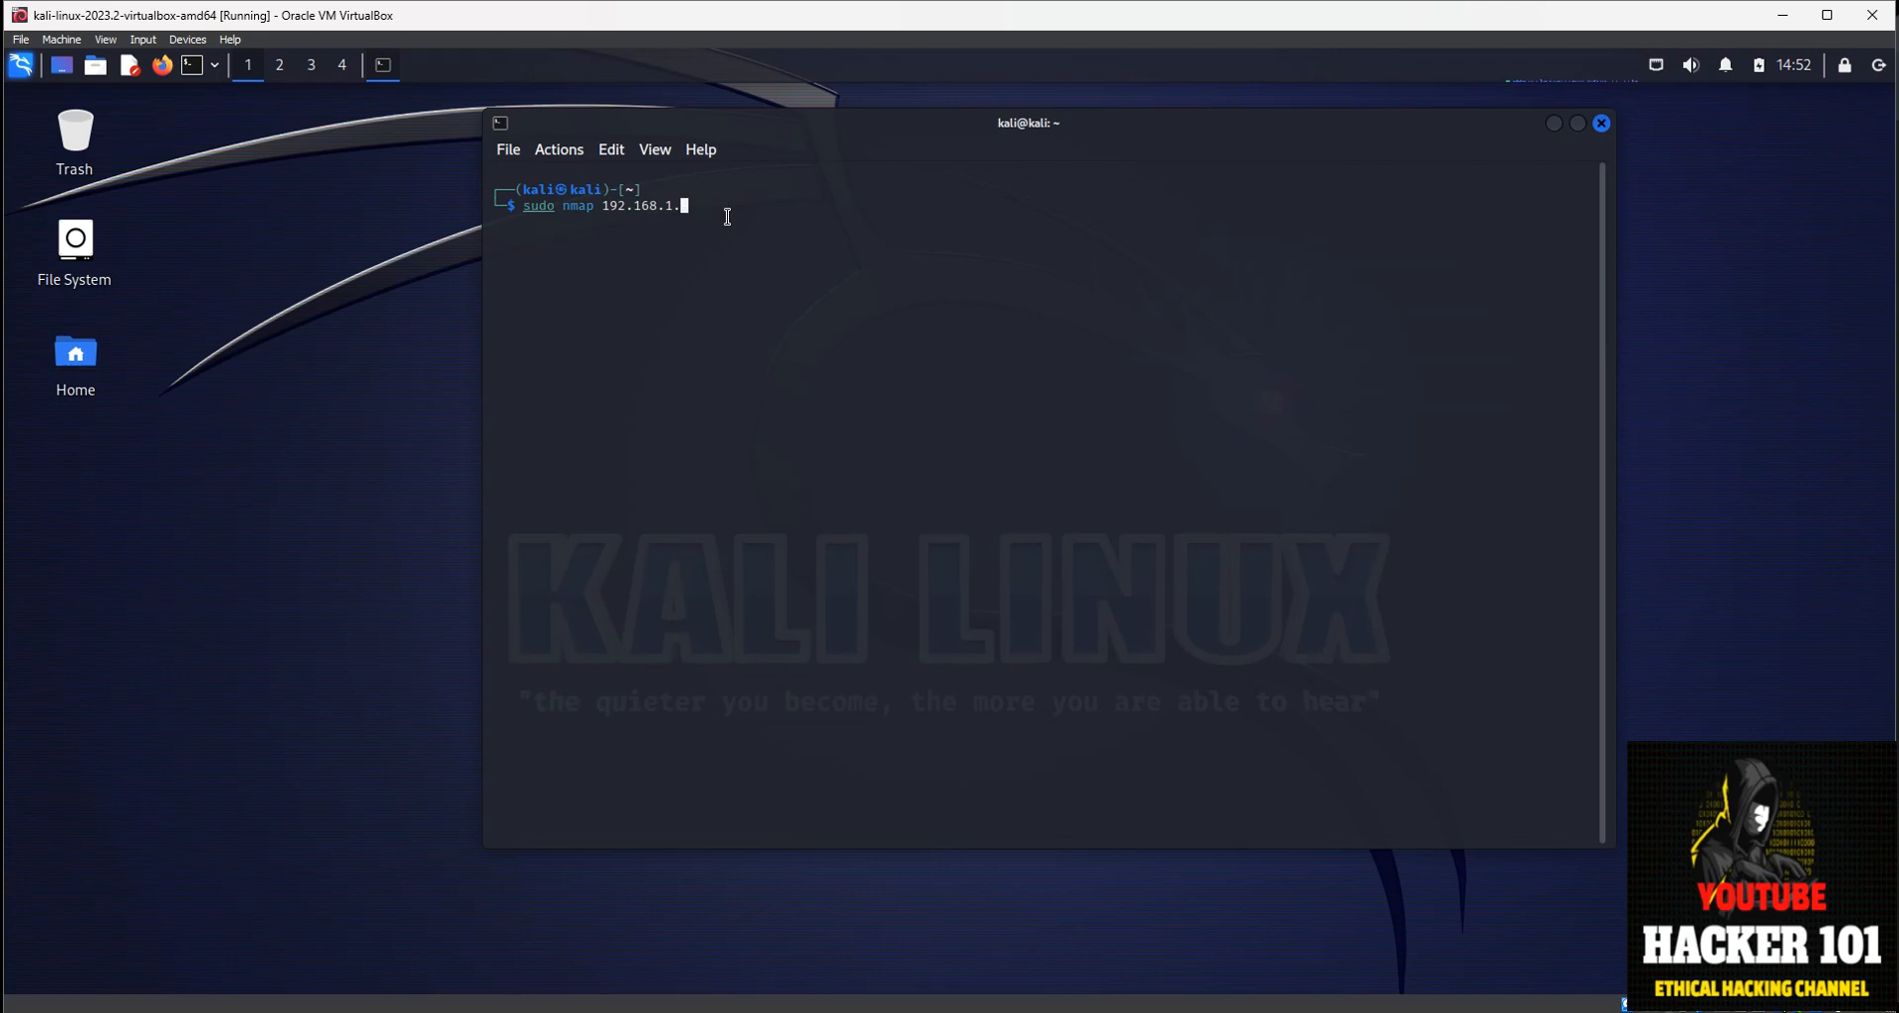
# Complete the target as 192.168.1.254 so the command reads 'sudo nmap 192.168.1.254'.
pyautogui.write('254')
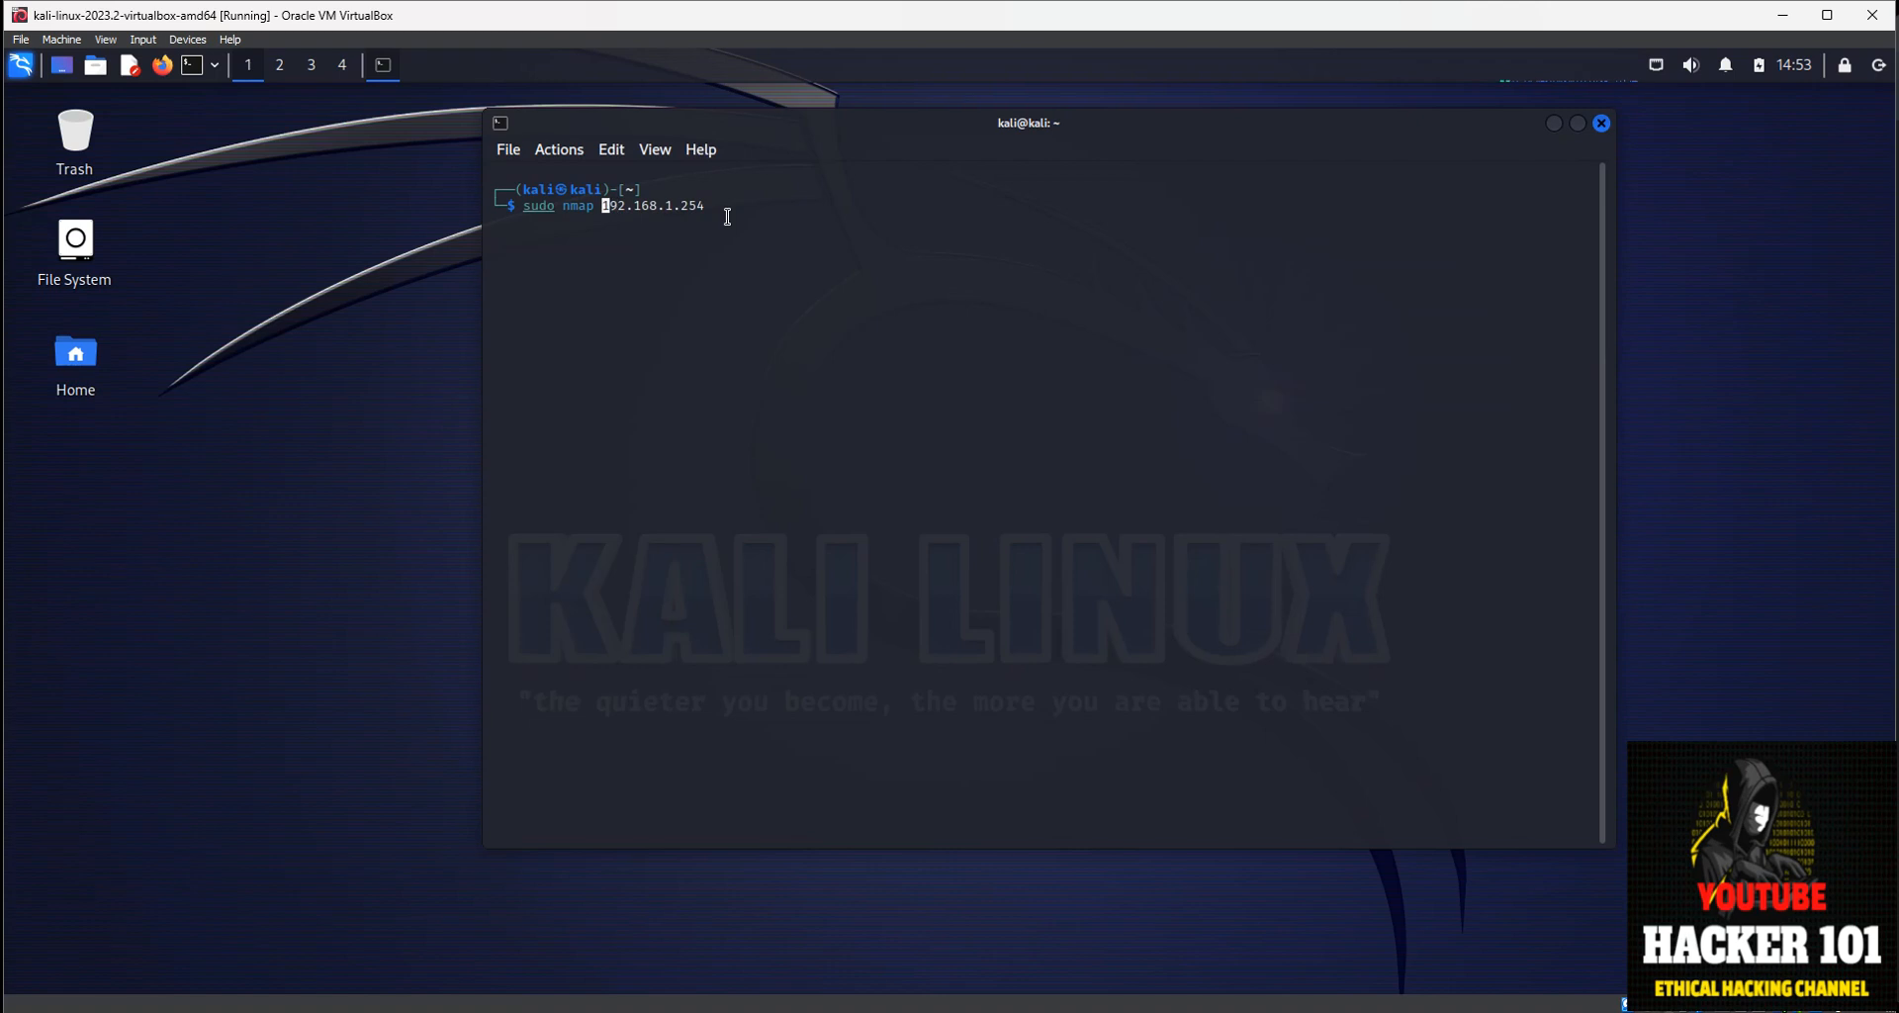
pyautogui.write('-sS')
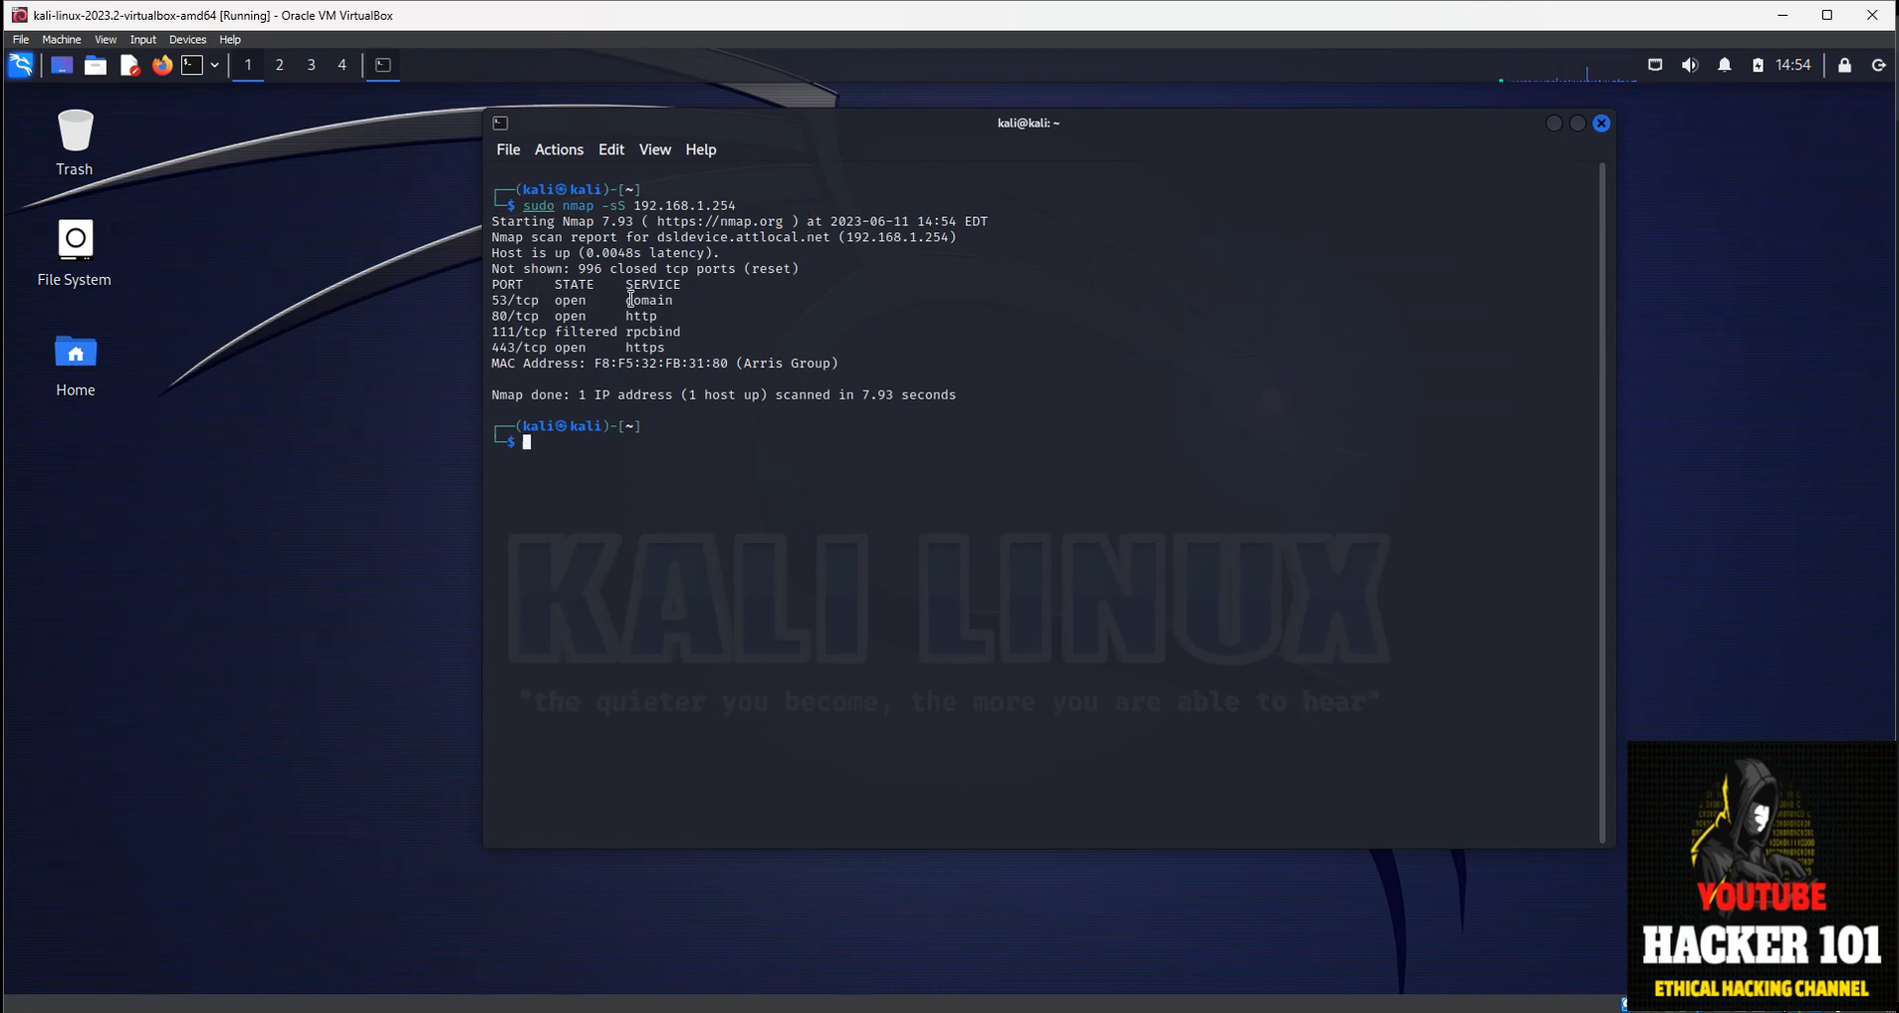
# Highlight the domain service, port 111, its filtered state and port 443 in the results.
pyautogui.doubleClick(649, 299)
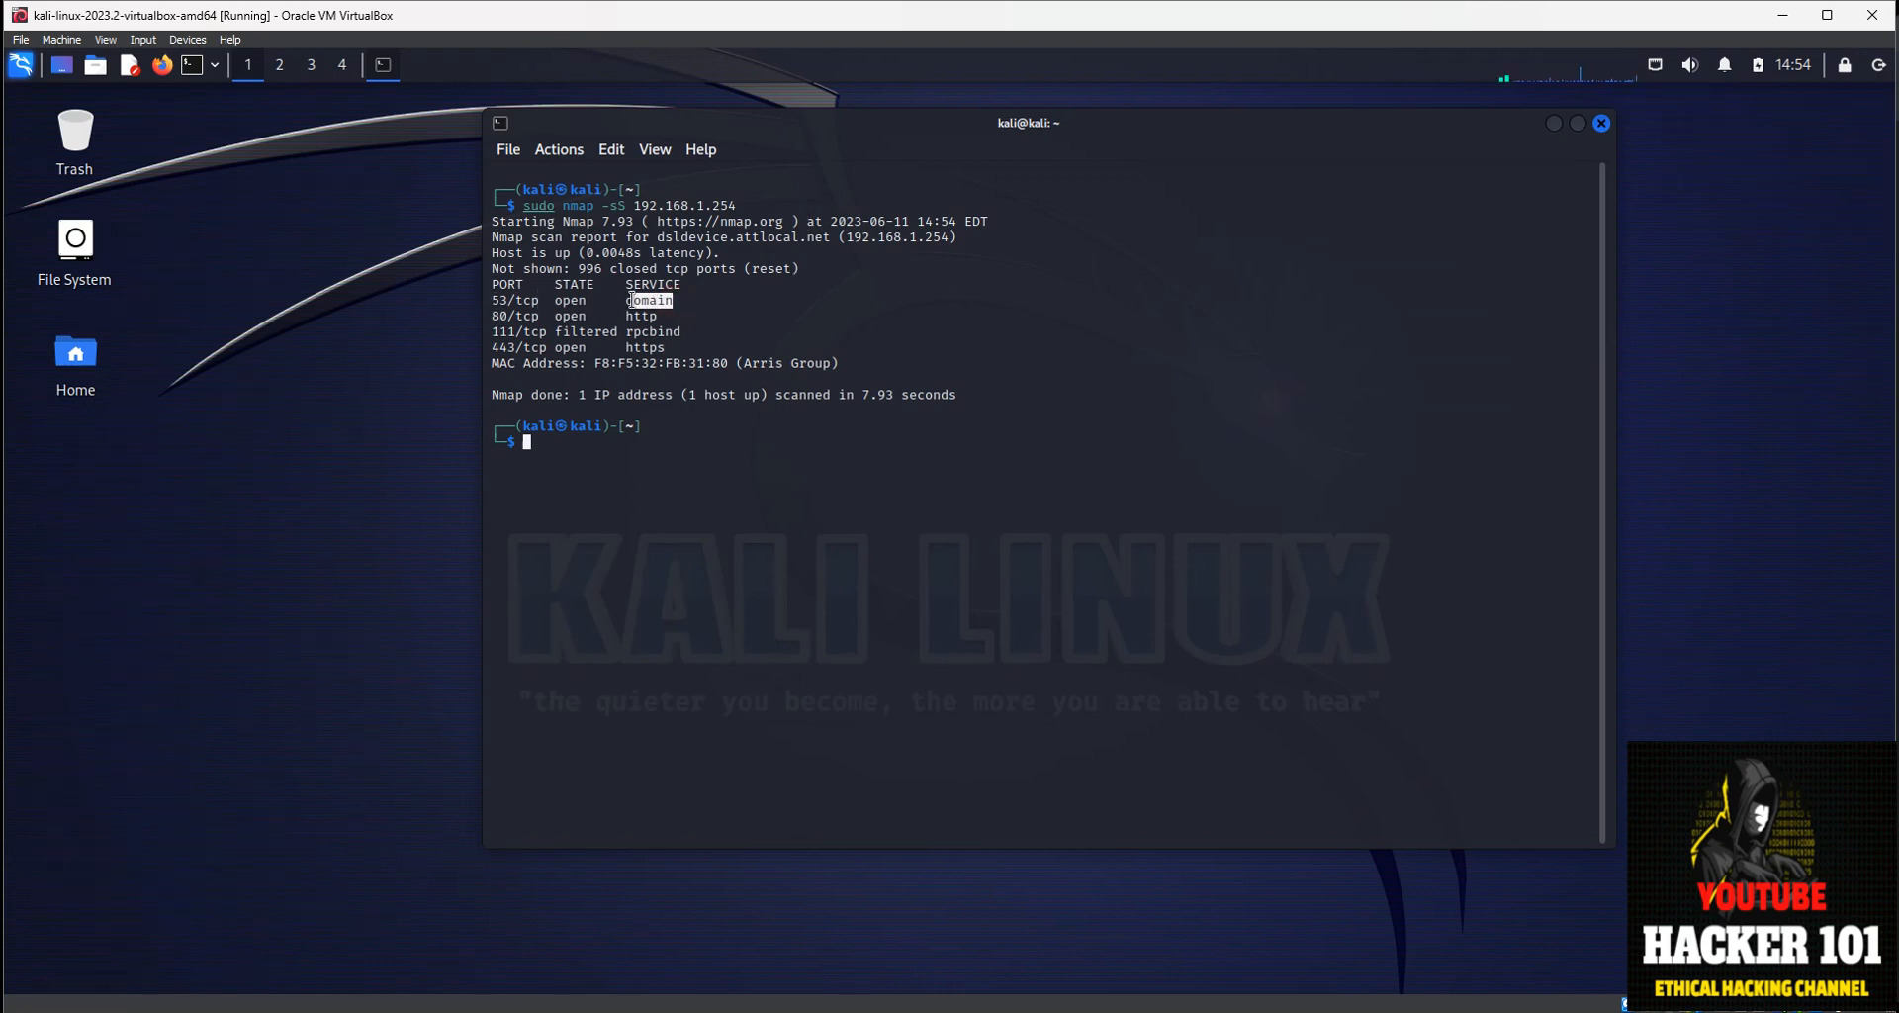
pyautogui.doubleClick(568, 299)
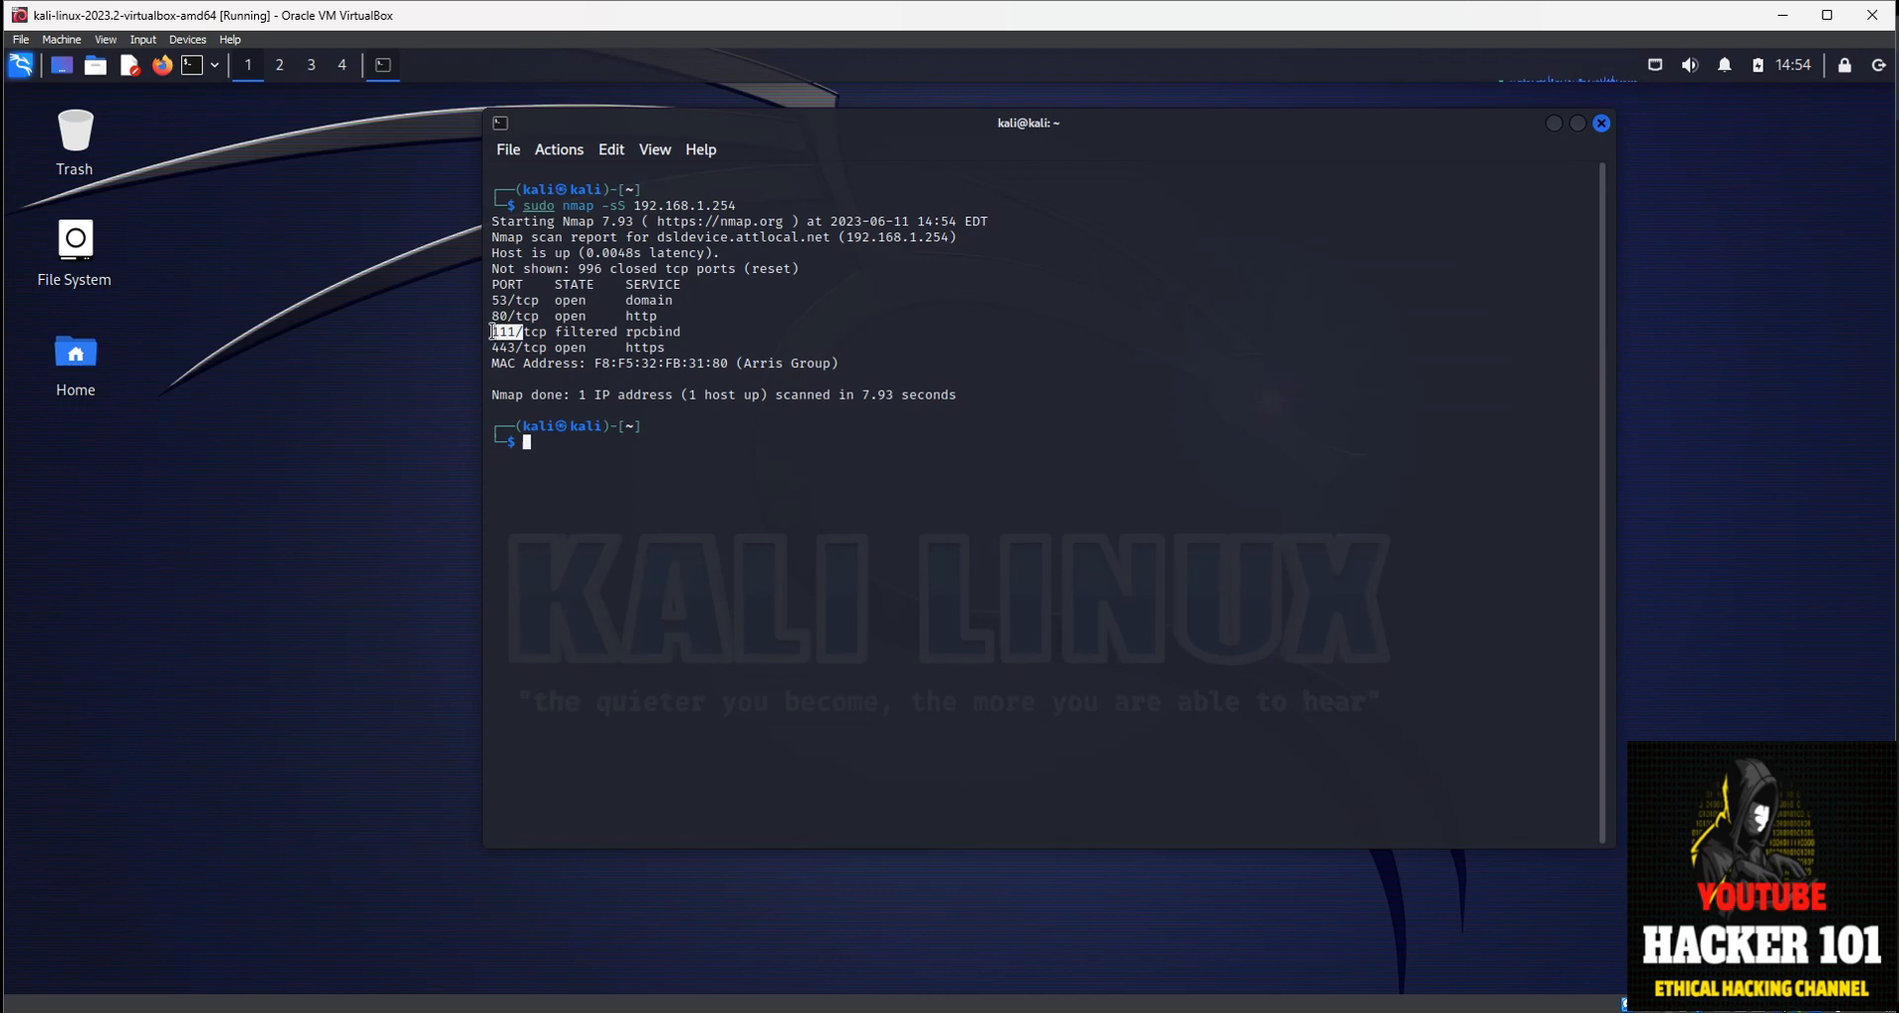
pyautogui.moveTo(622, 332)
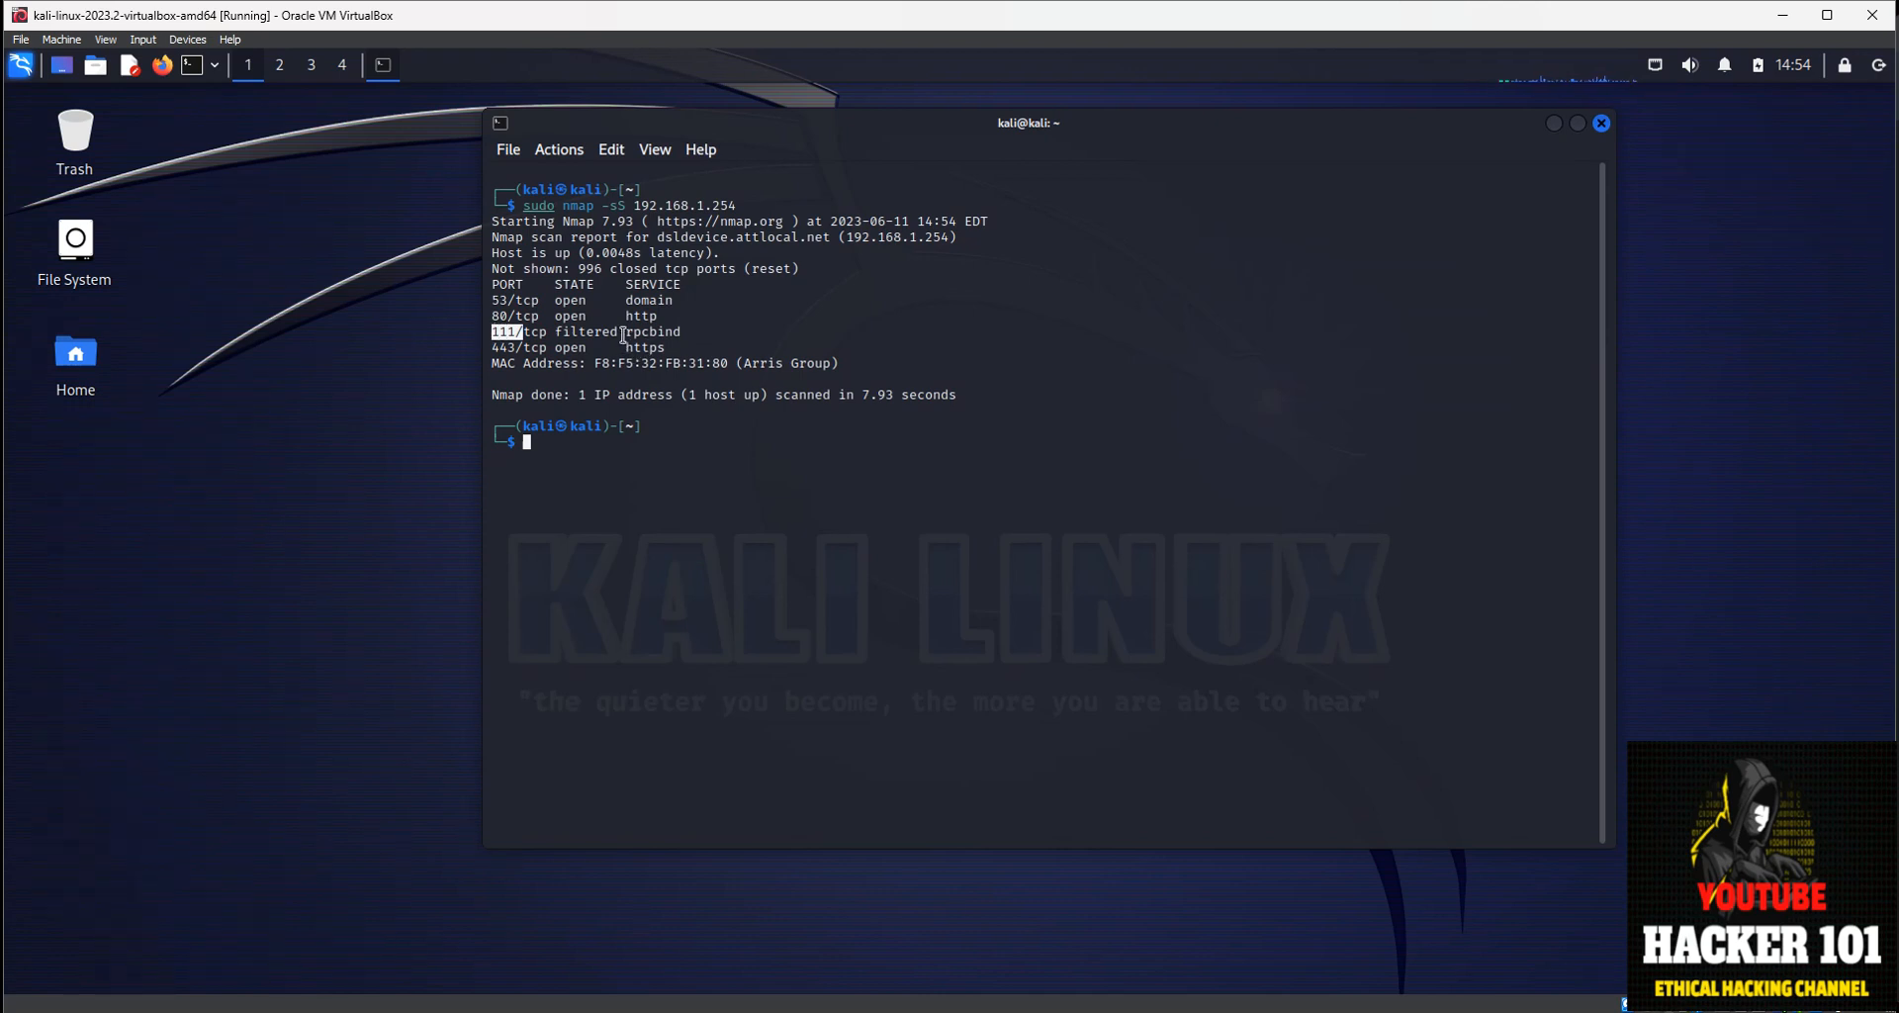
pyautogui.doubleClick(589, 330)
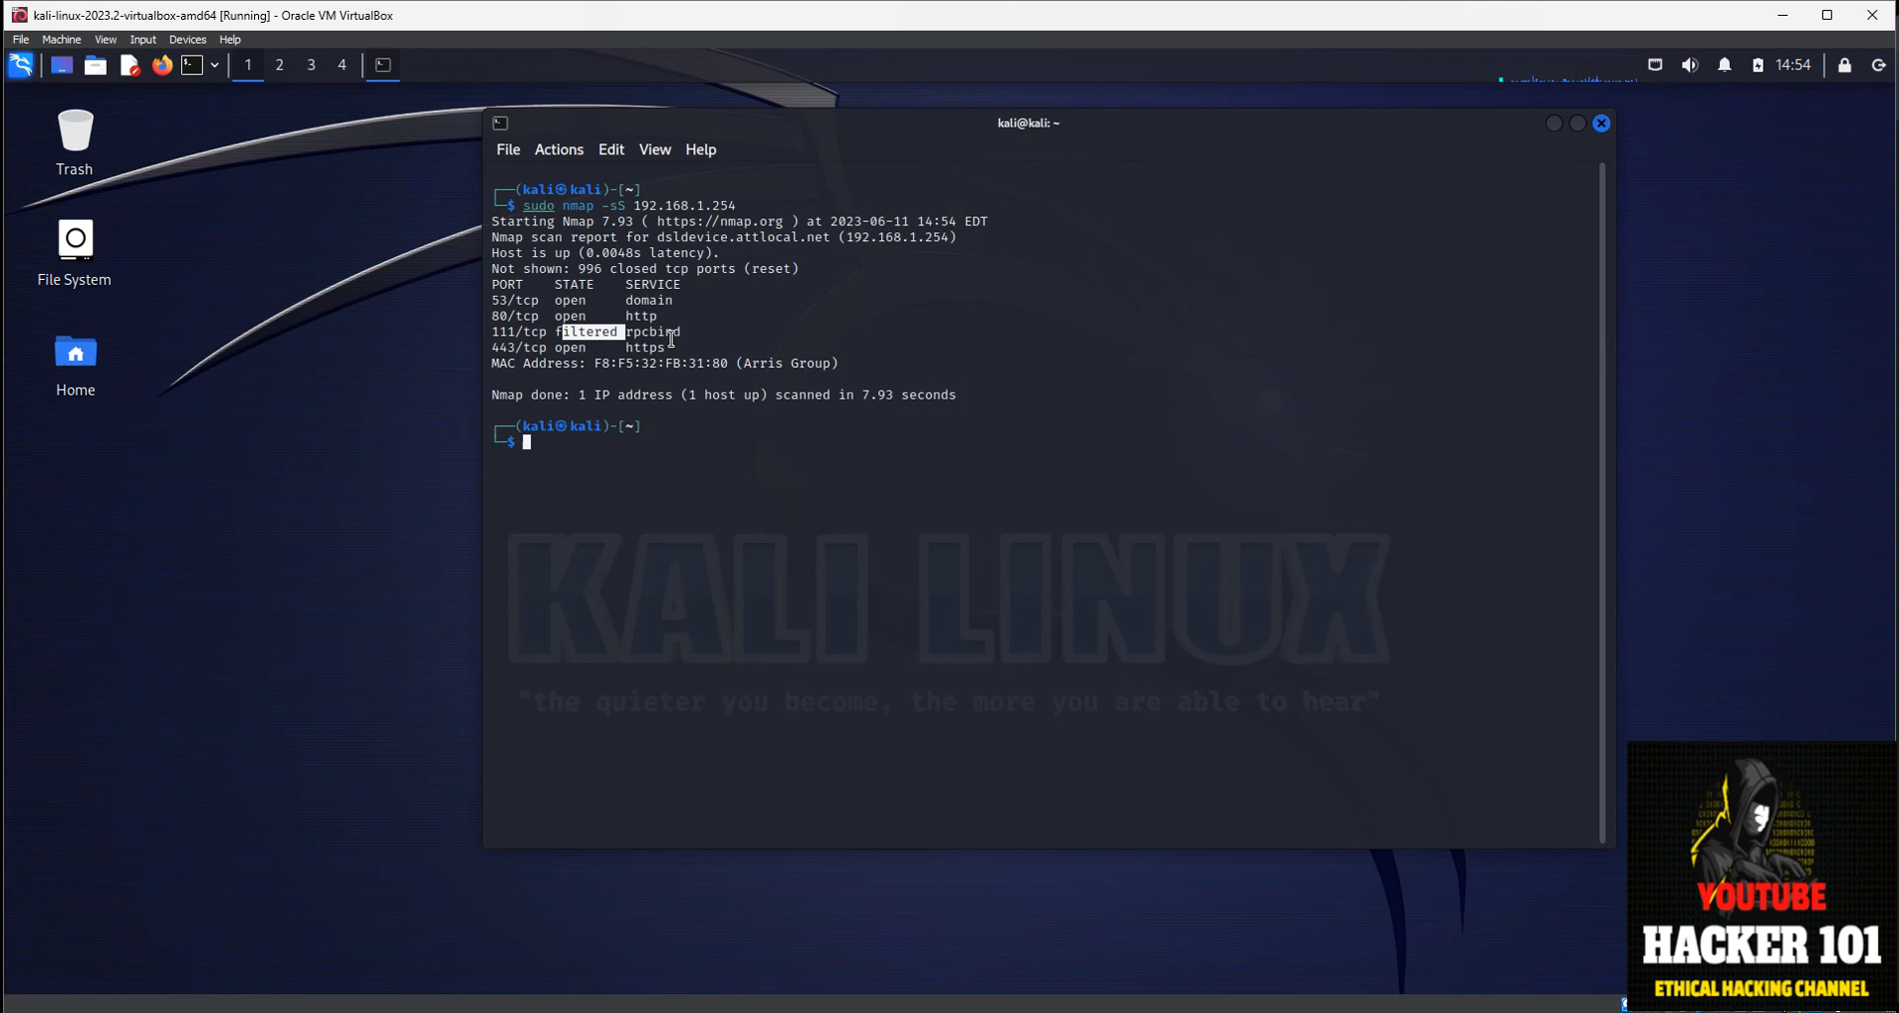
pyautogui.doubleClick(645, 349)
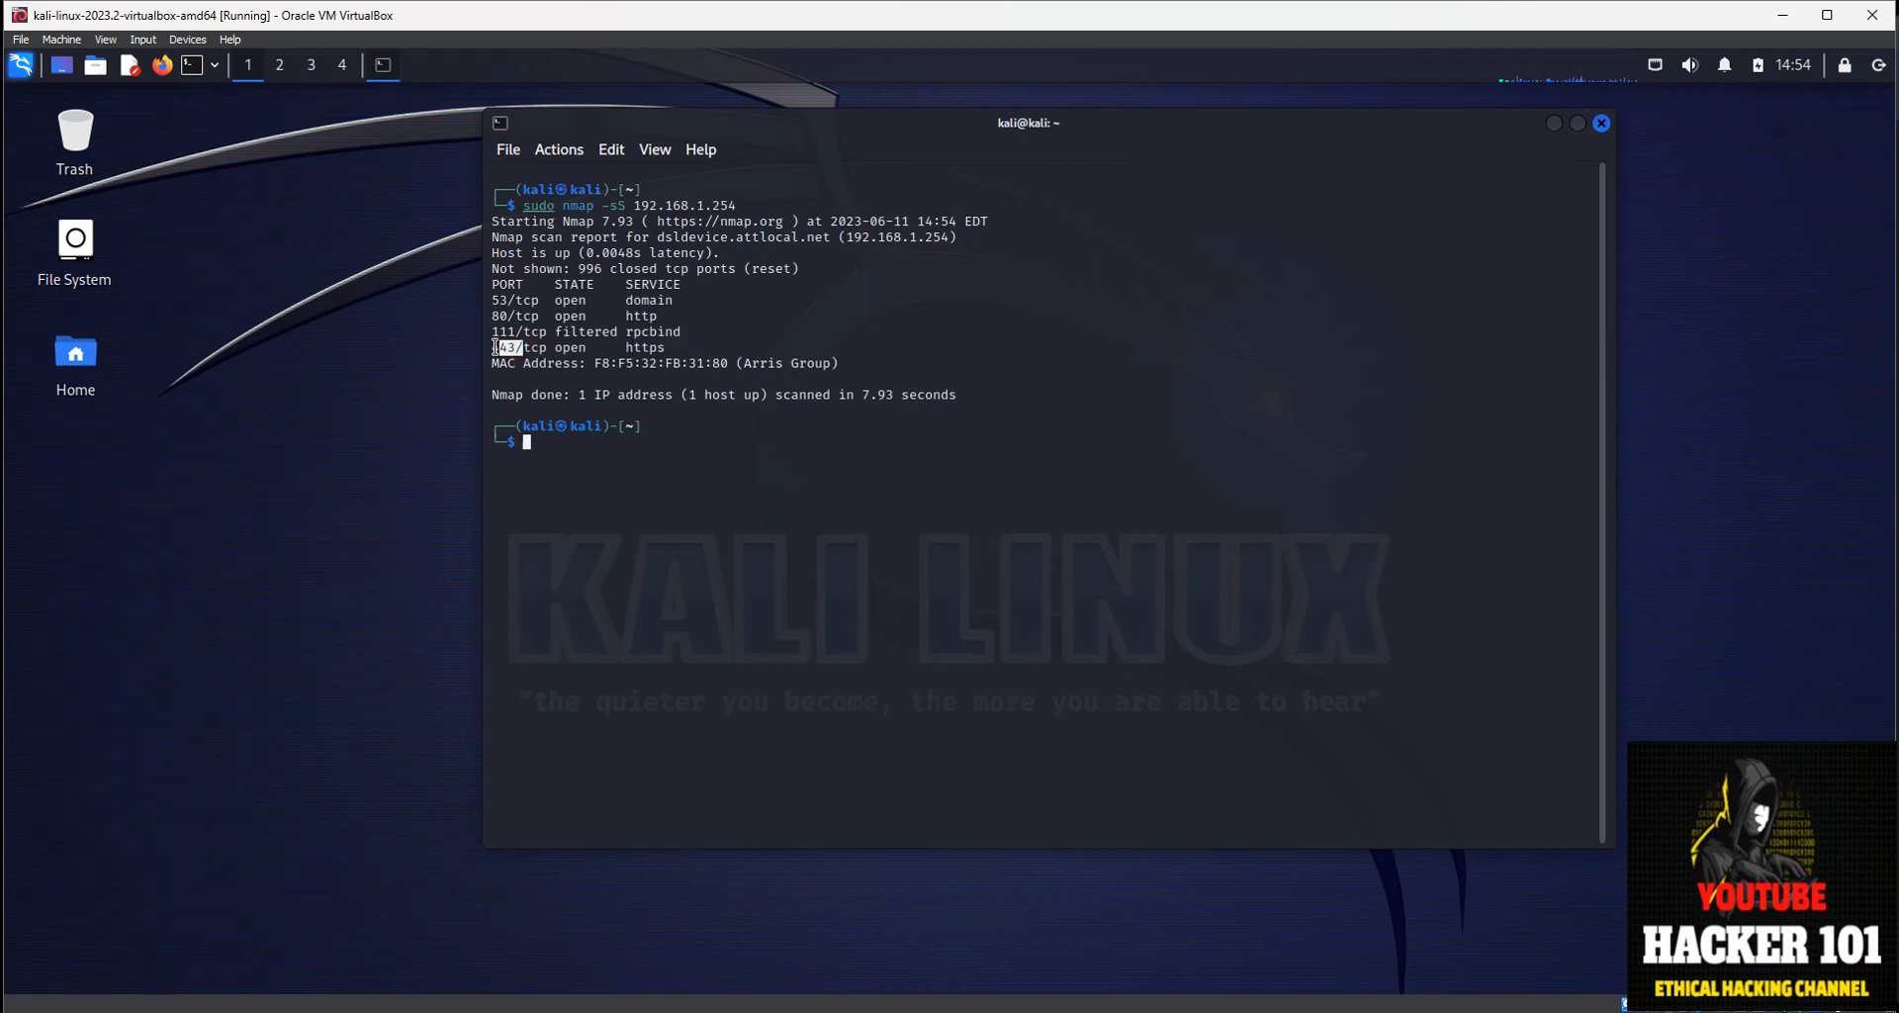
pyautogui.moveTo(843, 317)
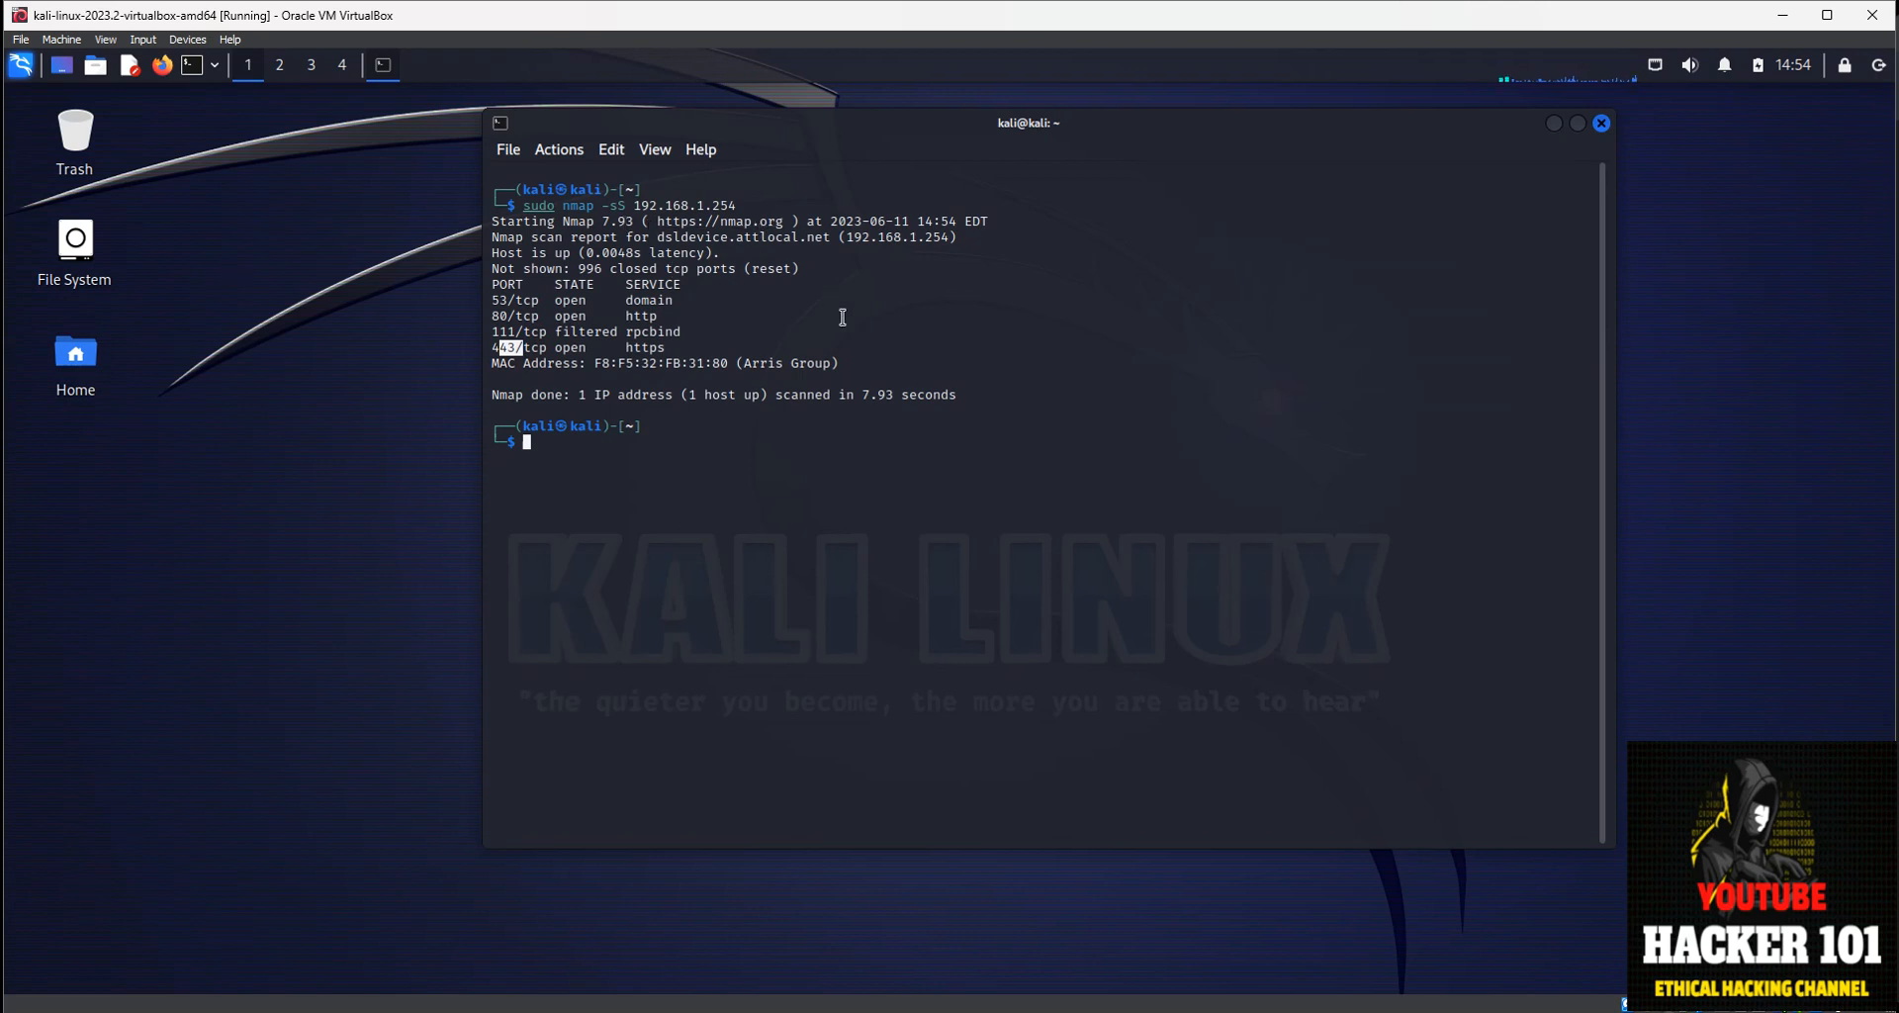
pyautogui.moveTo(629, 305)
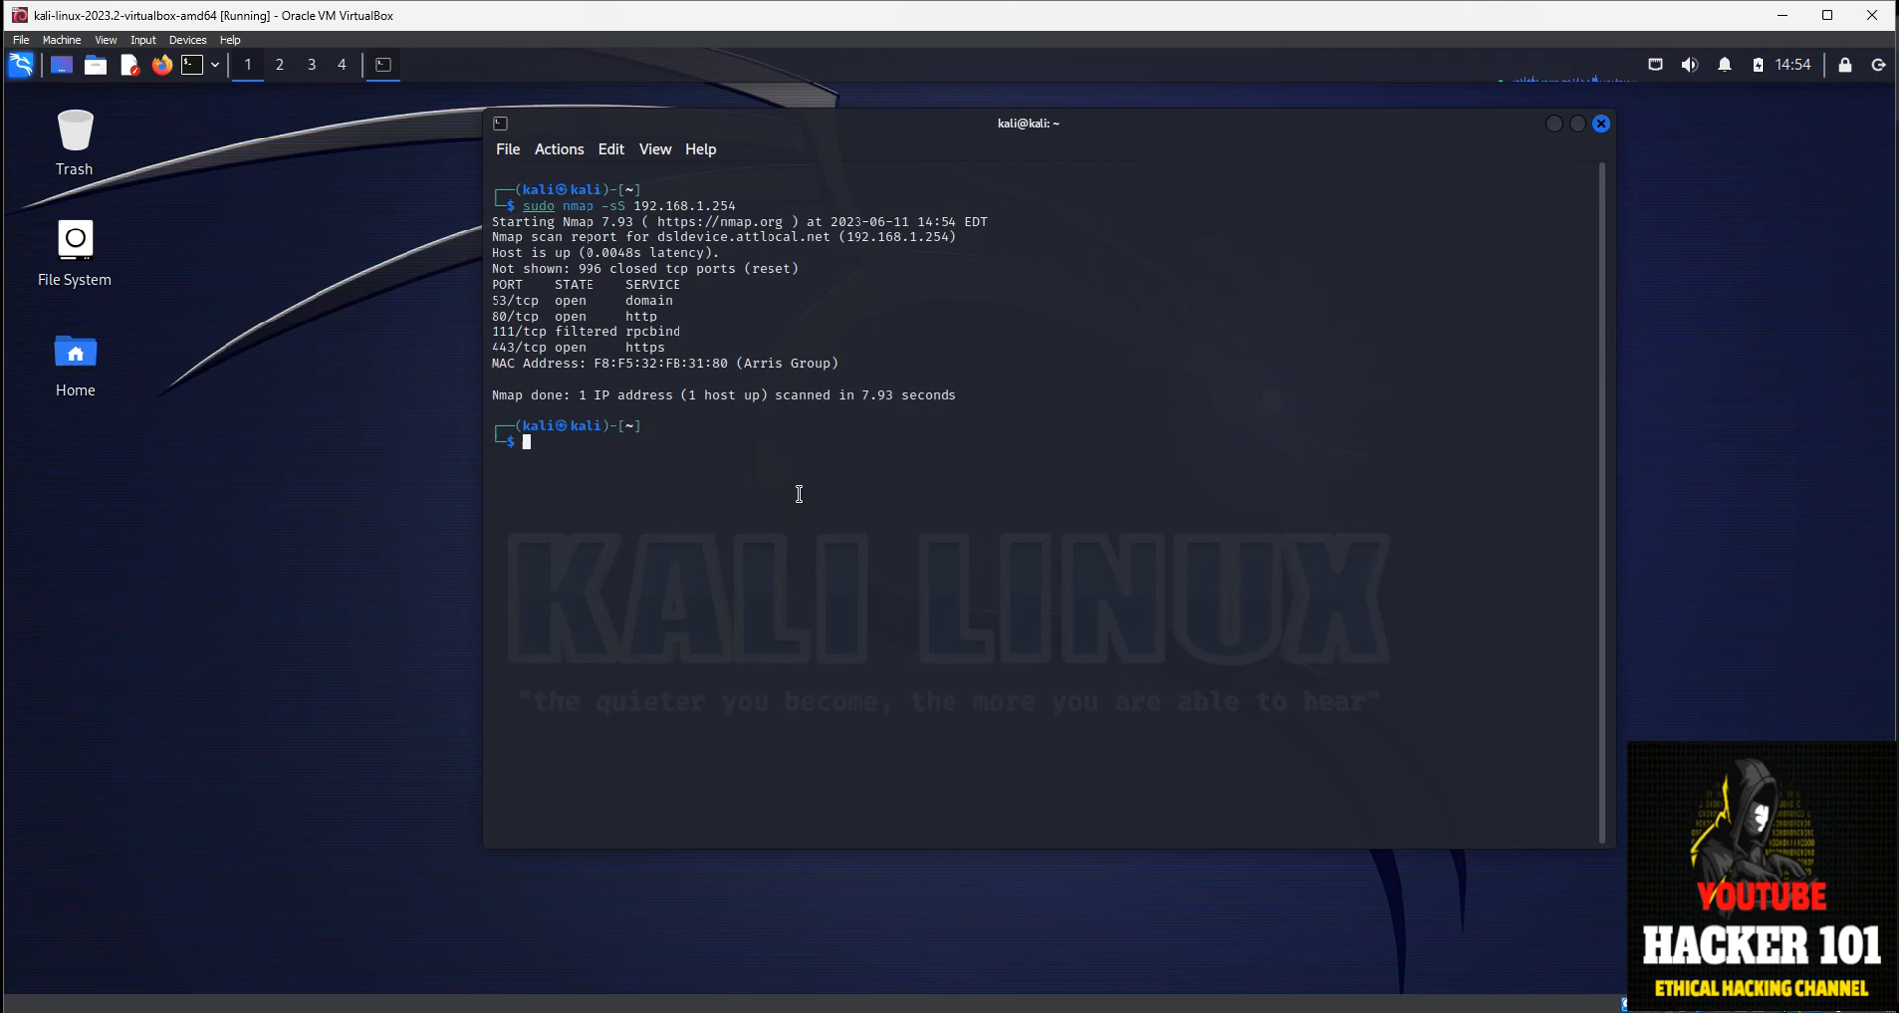
# Enter 'sudo nmap -sS 192.168.1.254' again at the fresh prompt, not yet run.
pyautogui.write('sudo nmap -sS 192.168.1.254')
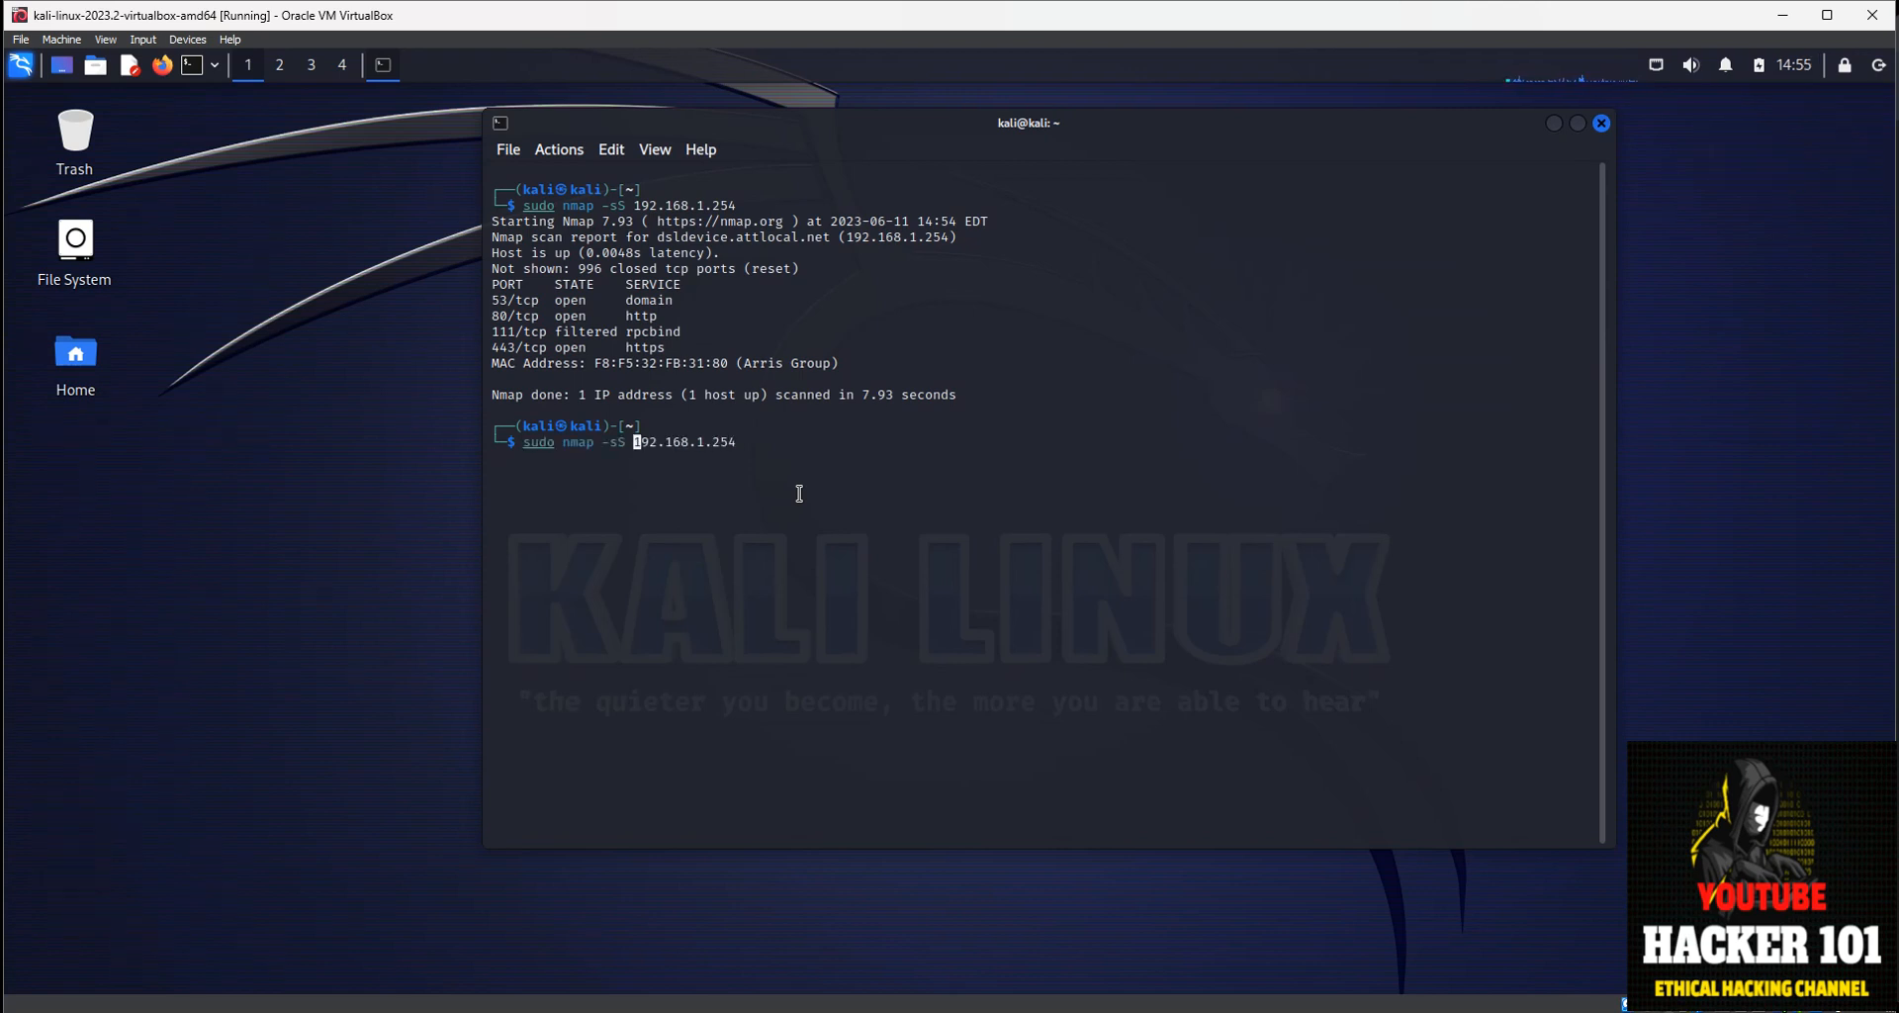
# Run 'sudo nmap -sS -p 80 192.168.1.254' and see port 80 reported open for http.
pyautogui.write('-p 80')
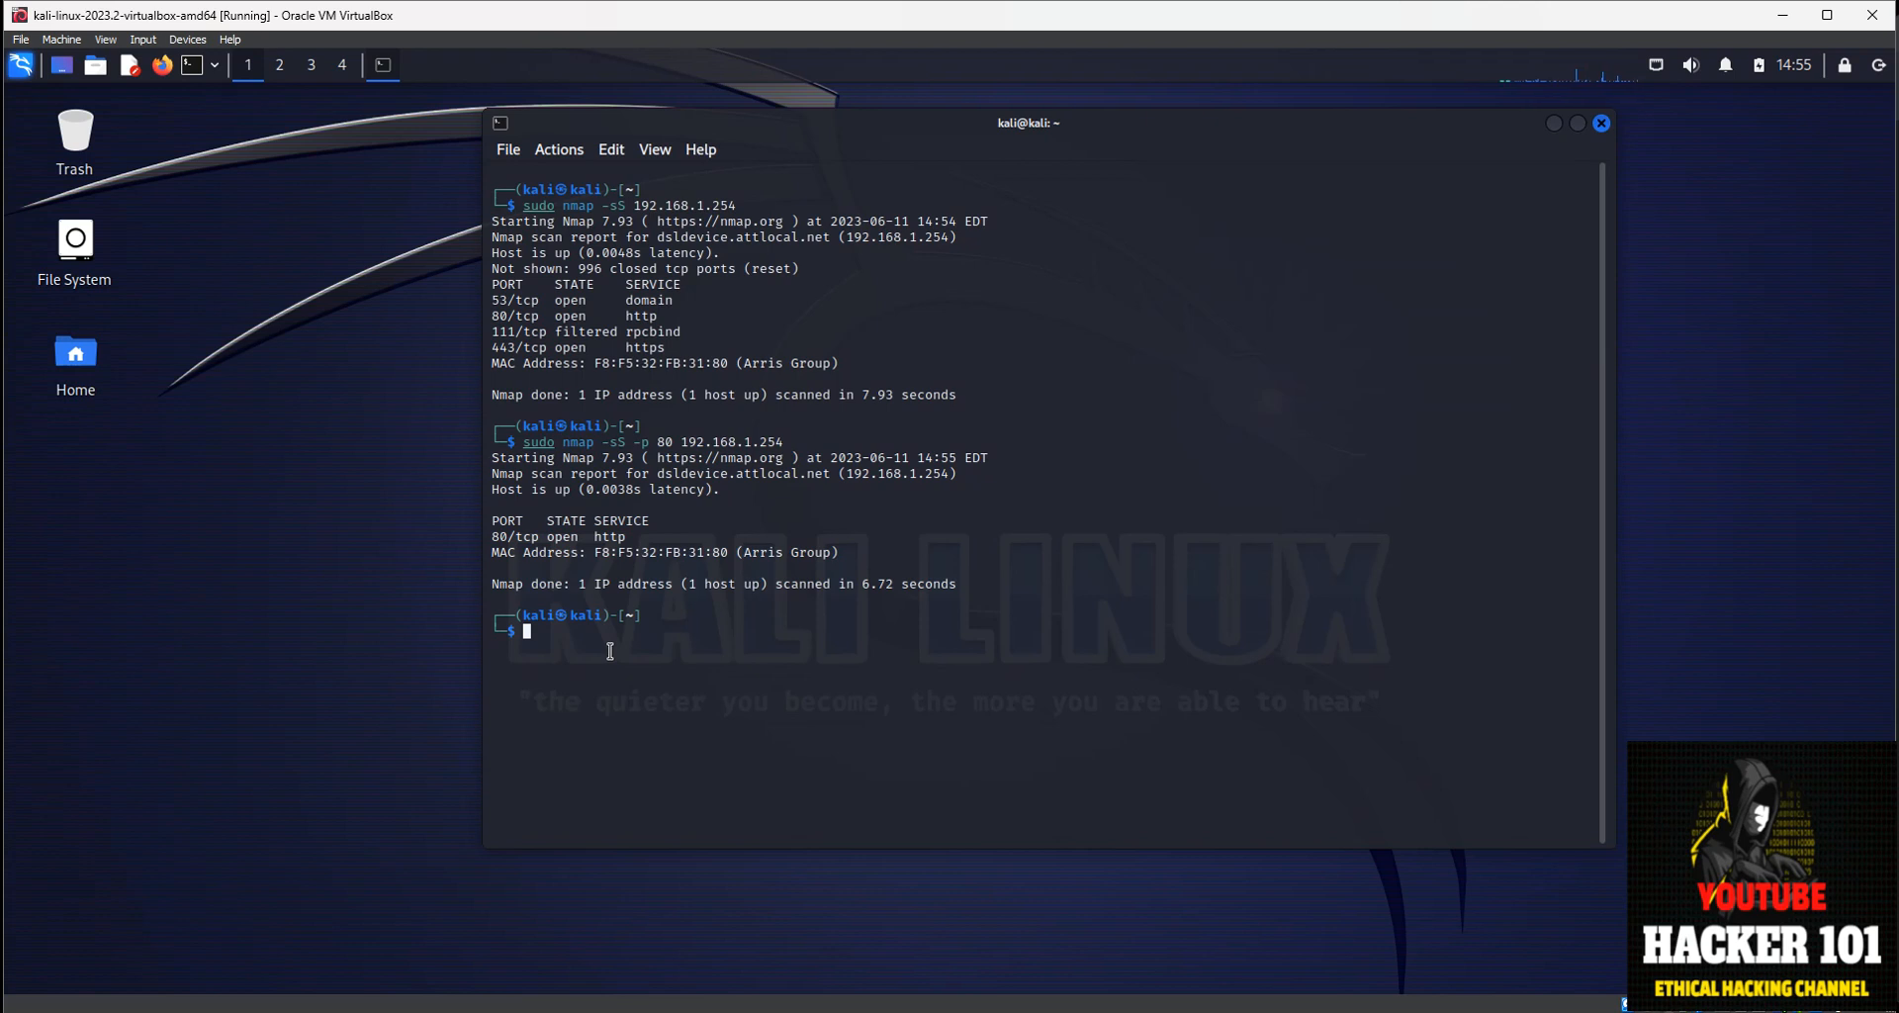
pyautogui.moveTo(1692, 649)
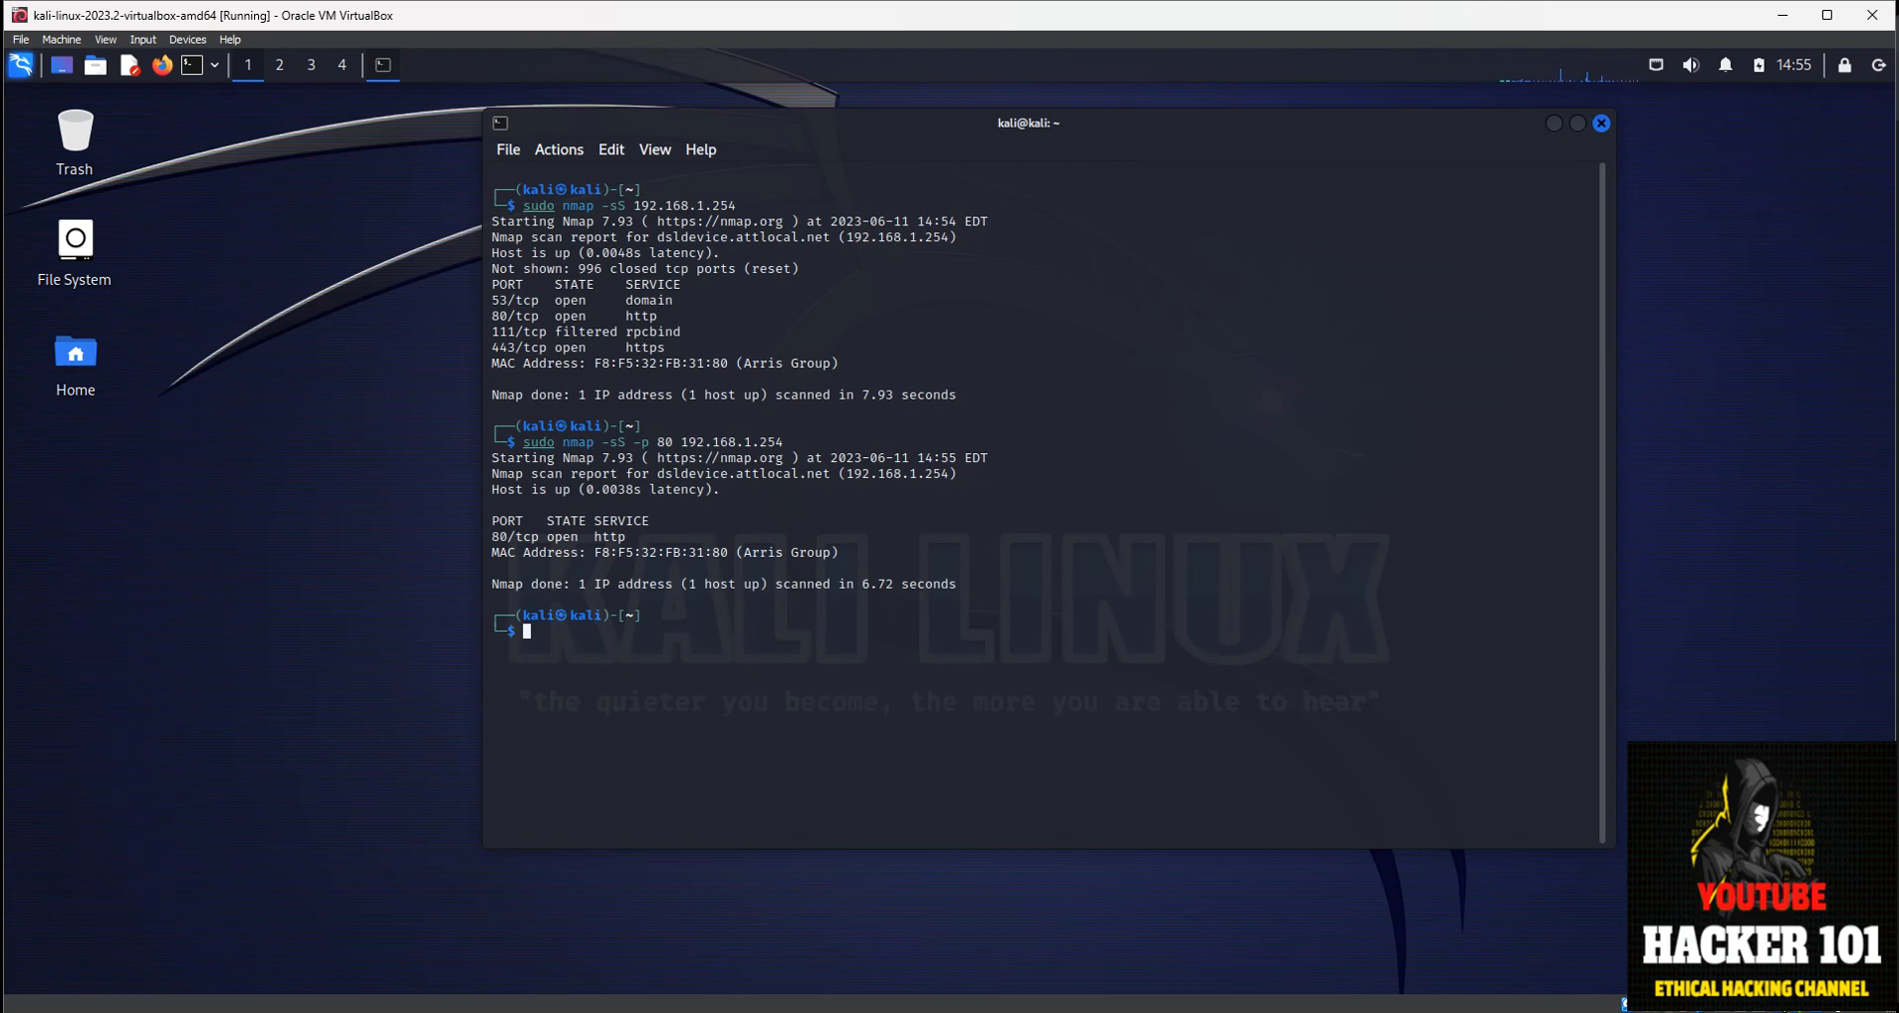
pyautogui.moveTo(948, 635)
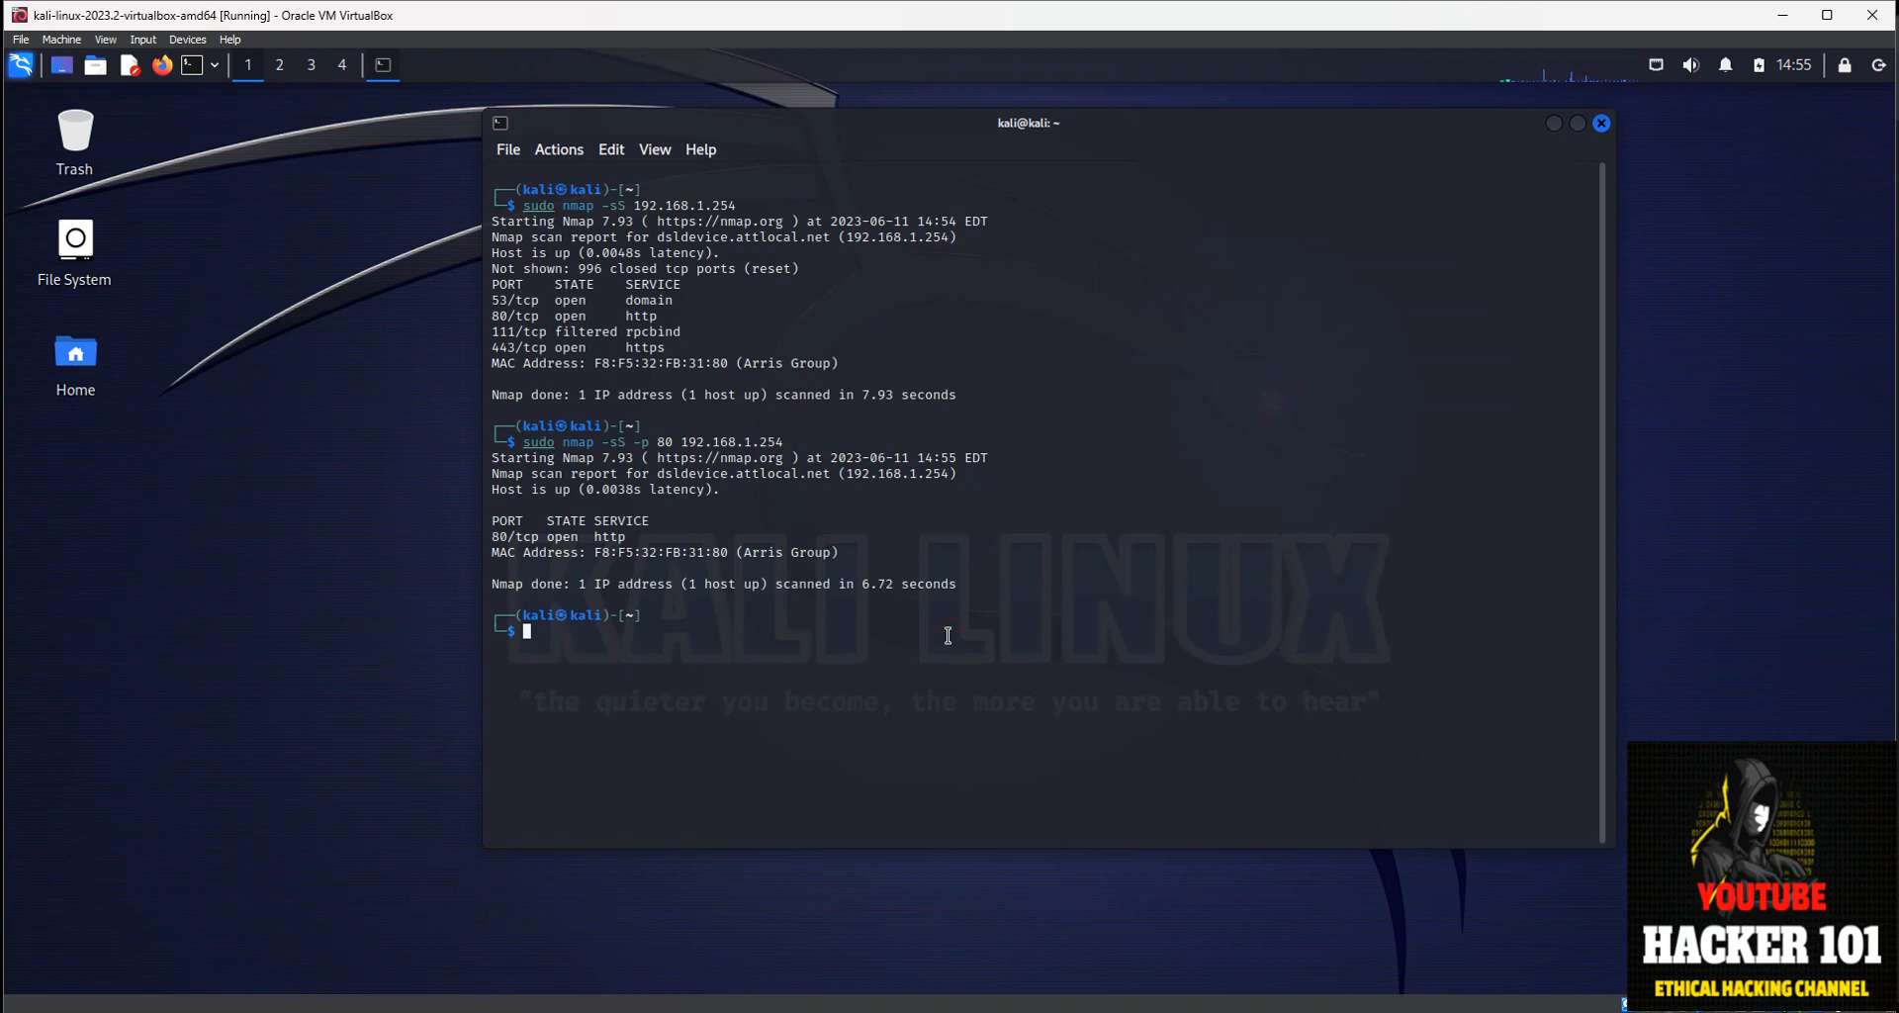
# Run the OS-detection scan 'sudo nmap -sS -O 192.168.1.254', which finds no exact OS match.
pyautogui.write('sudo nmap -sS -p 80 192.168.1.254')
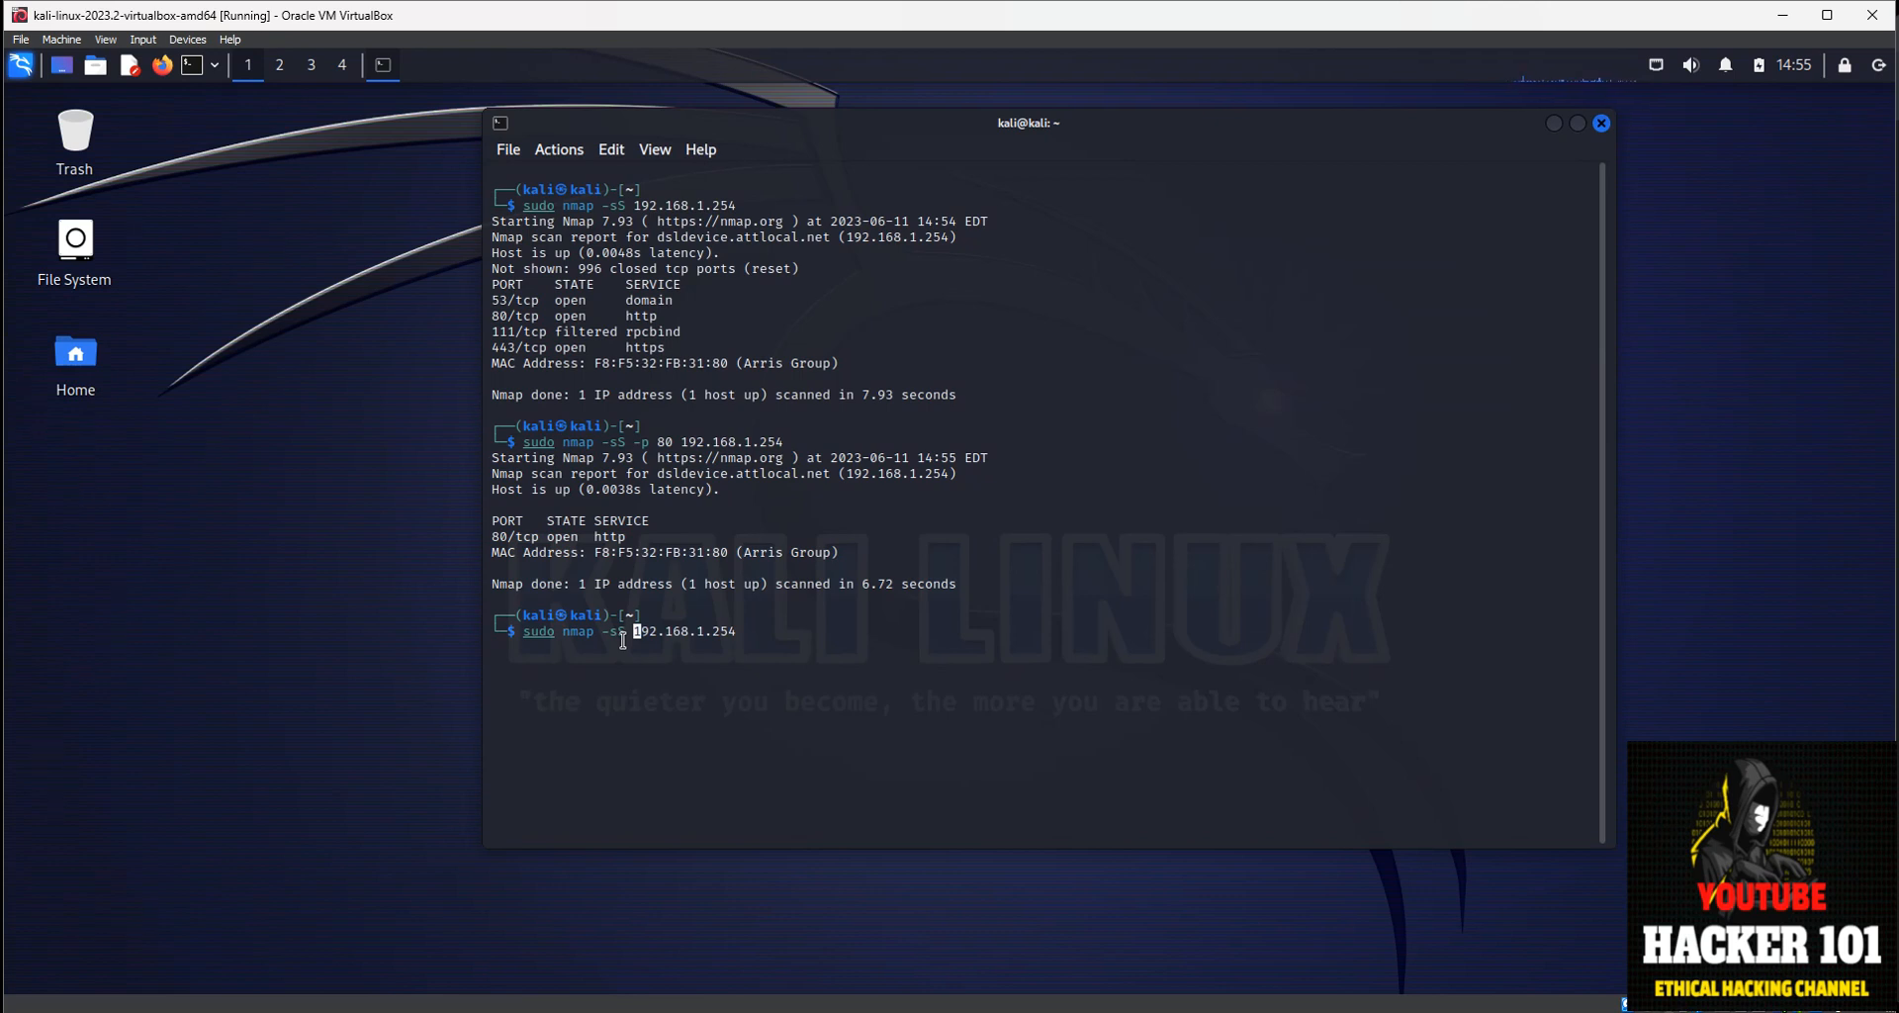
pyautogui.write('-O')
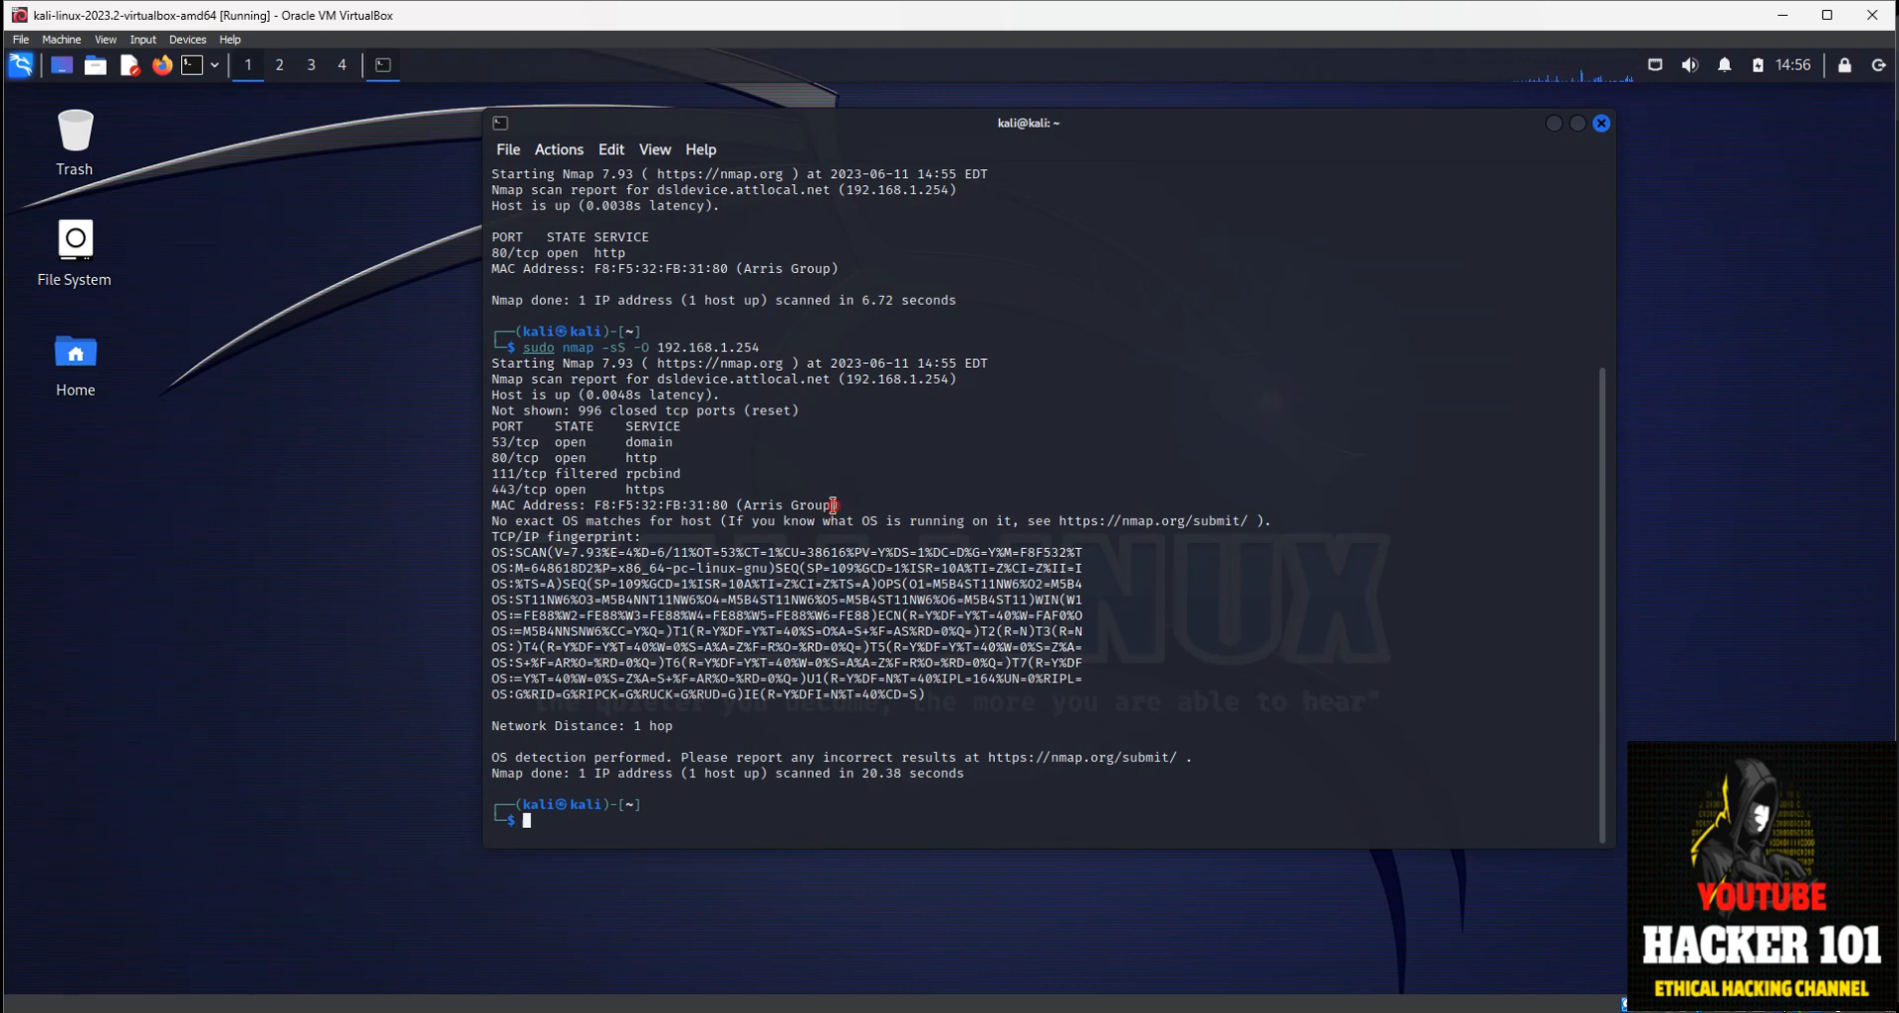
pyautogui.doubleClick(785, 505)
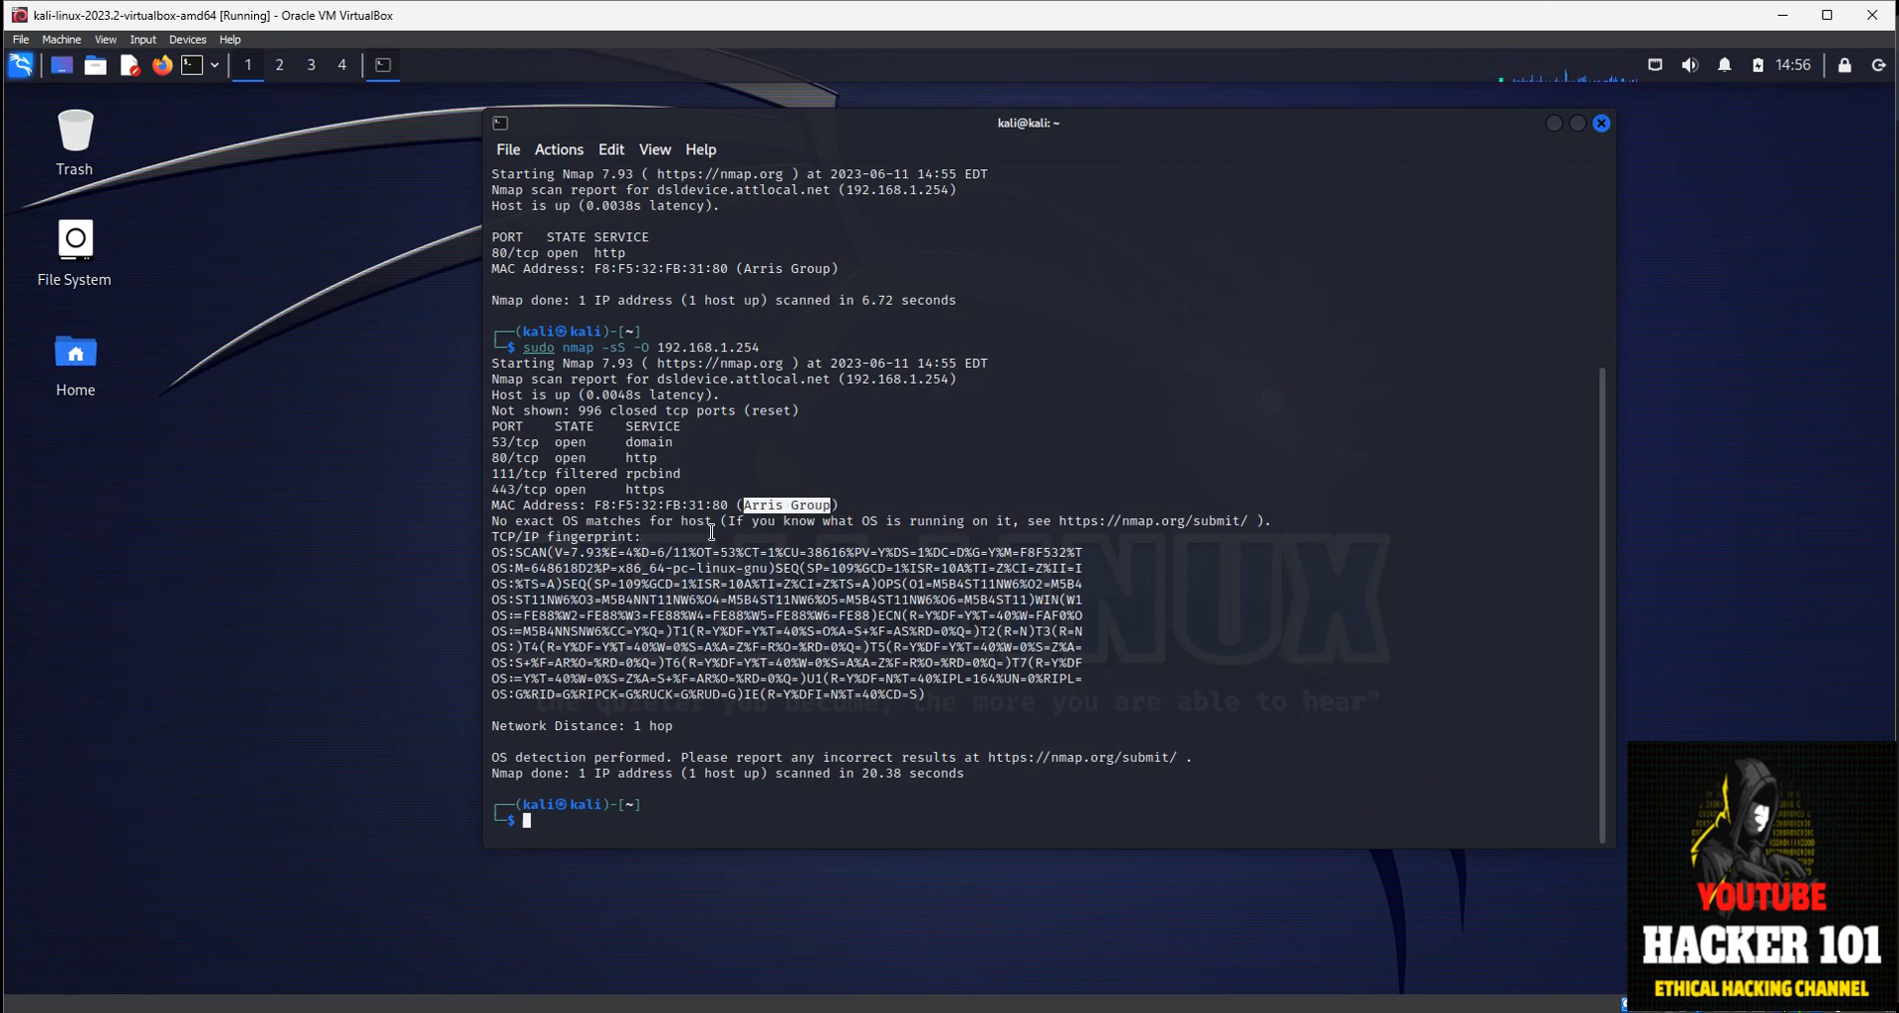
pyautogui.moveTo(1030, 537)
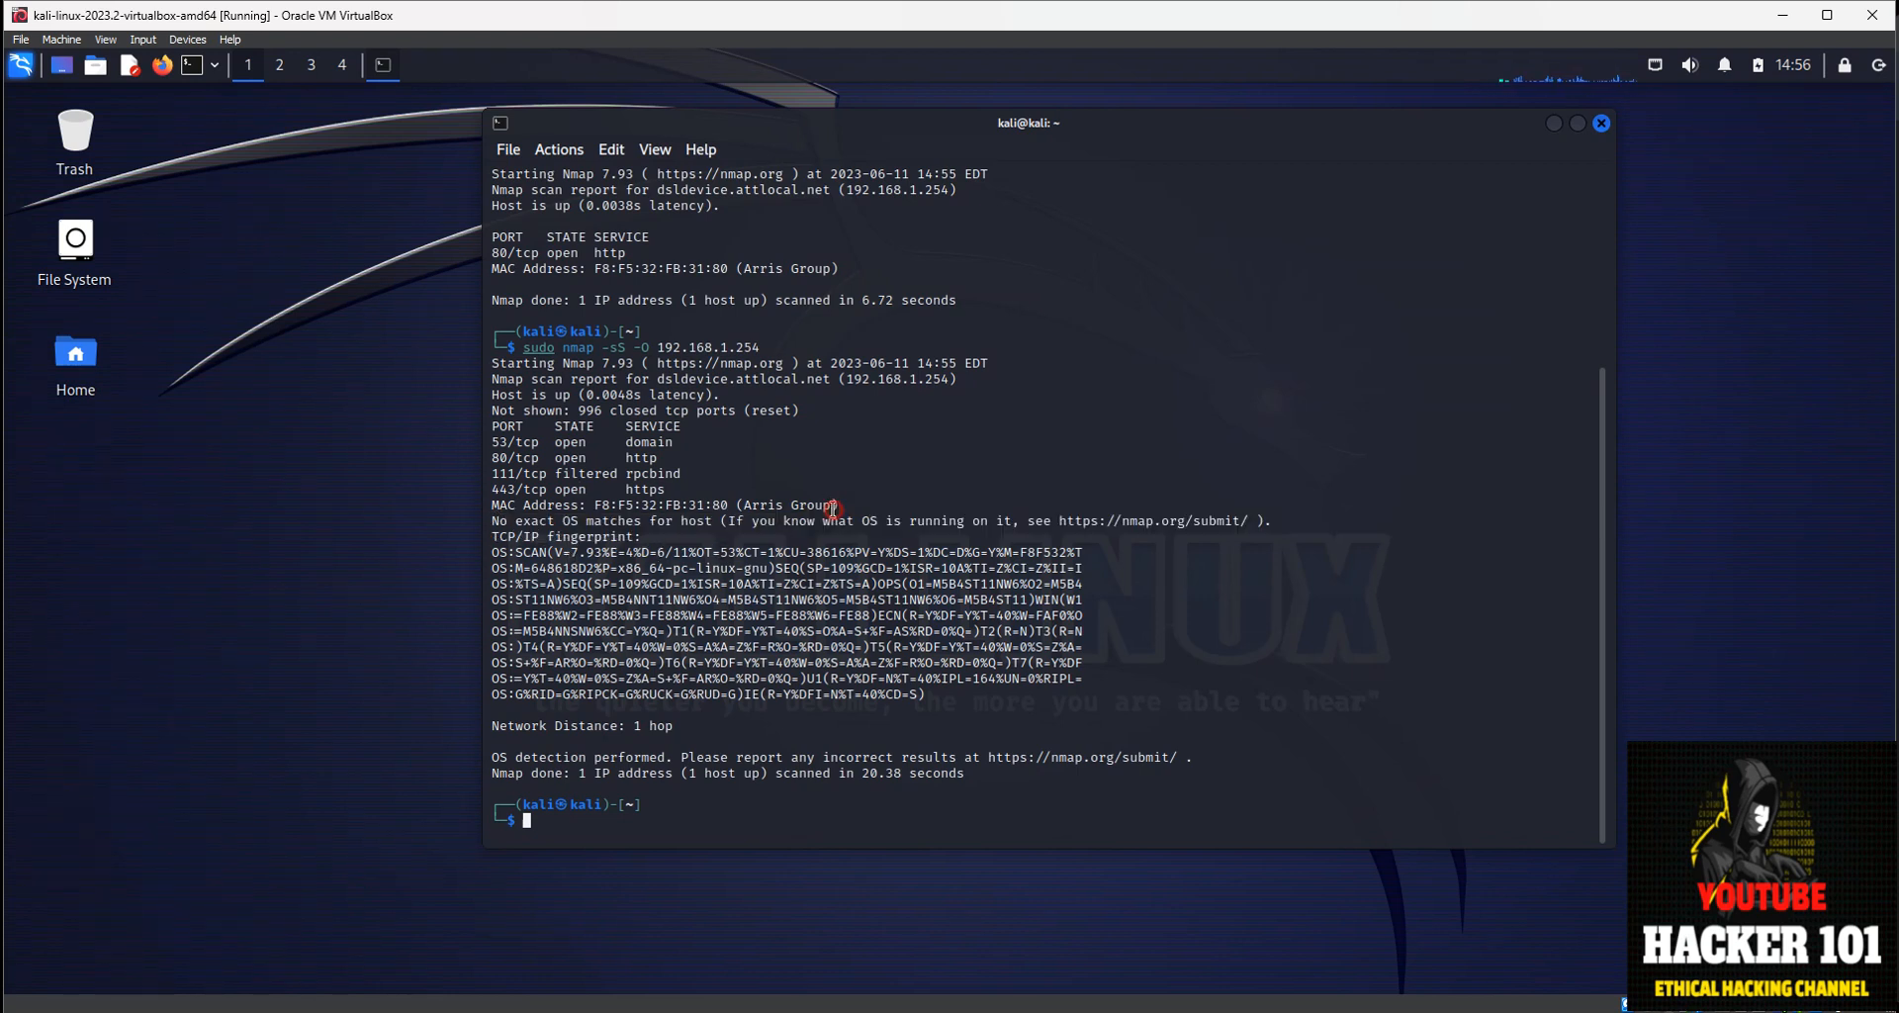
pyautogui.doubleClick(786, 504)
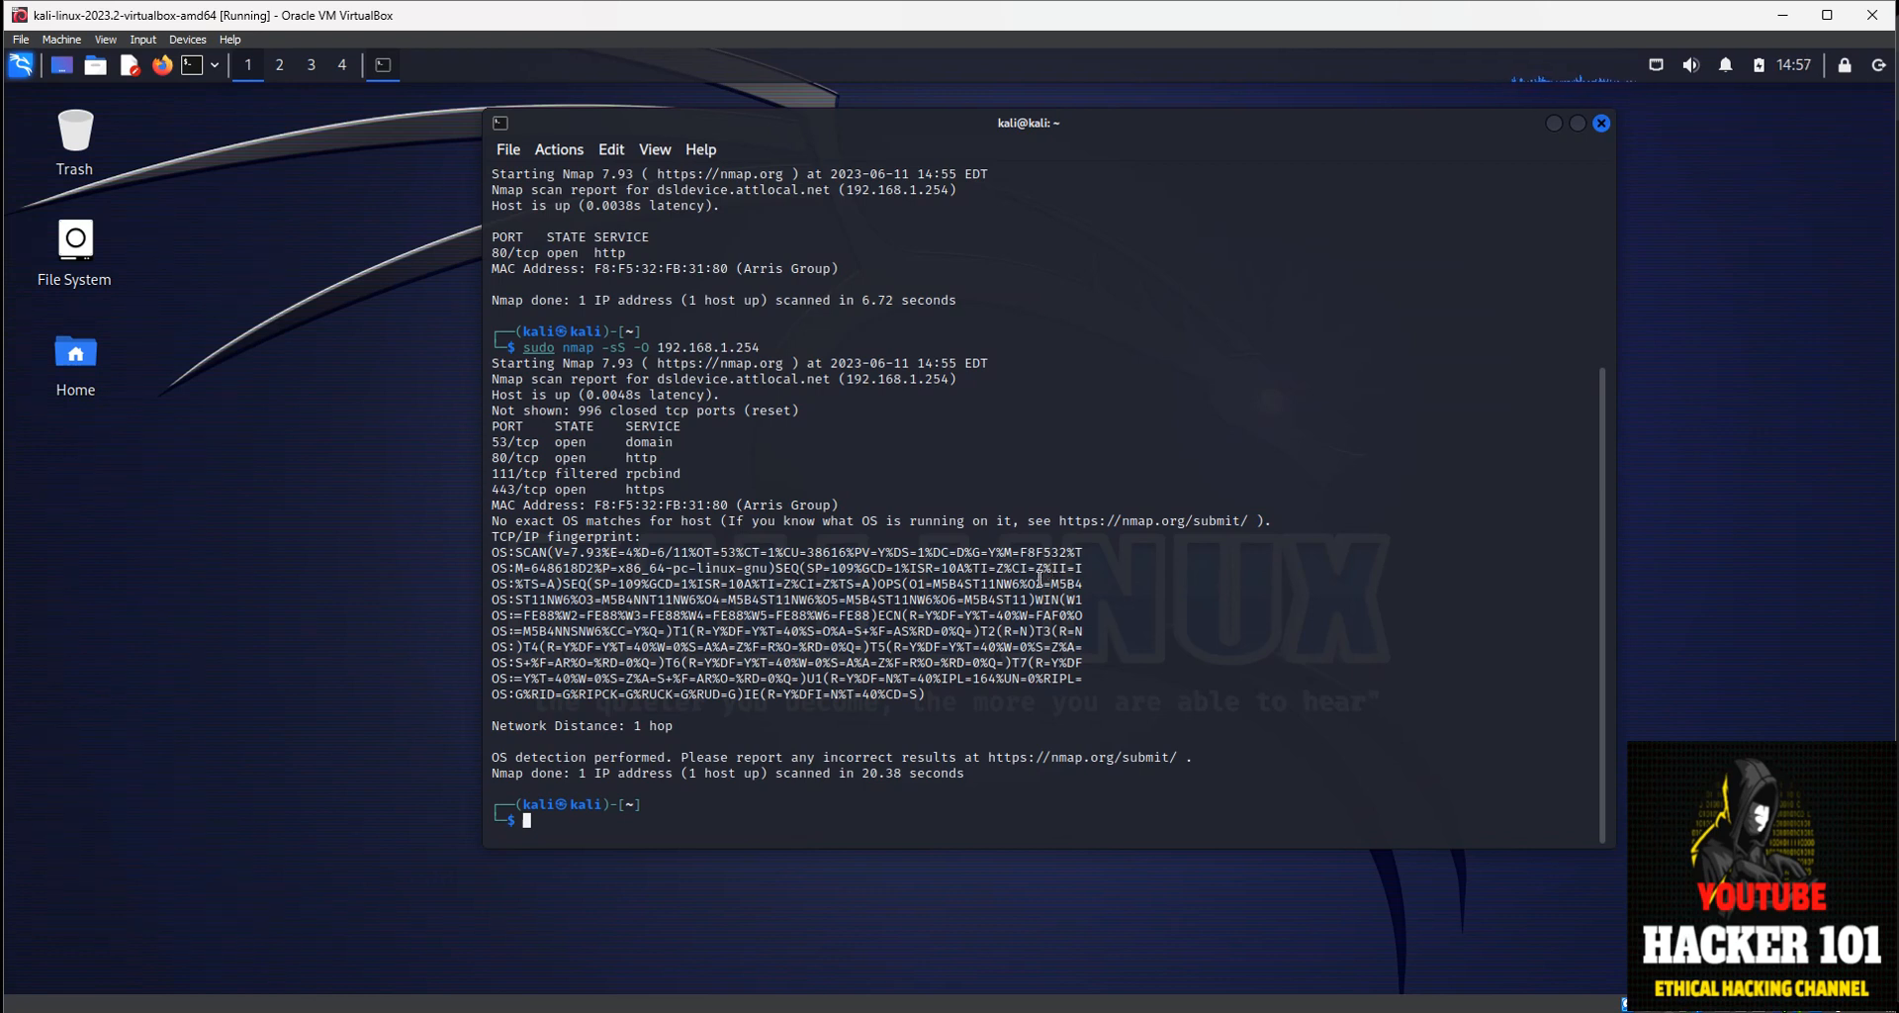
pyautogui.moveTo(657, 354)
pyautogui.write('sudo nmap -sS -')
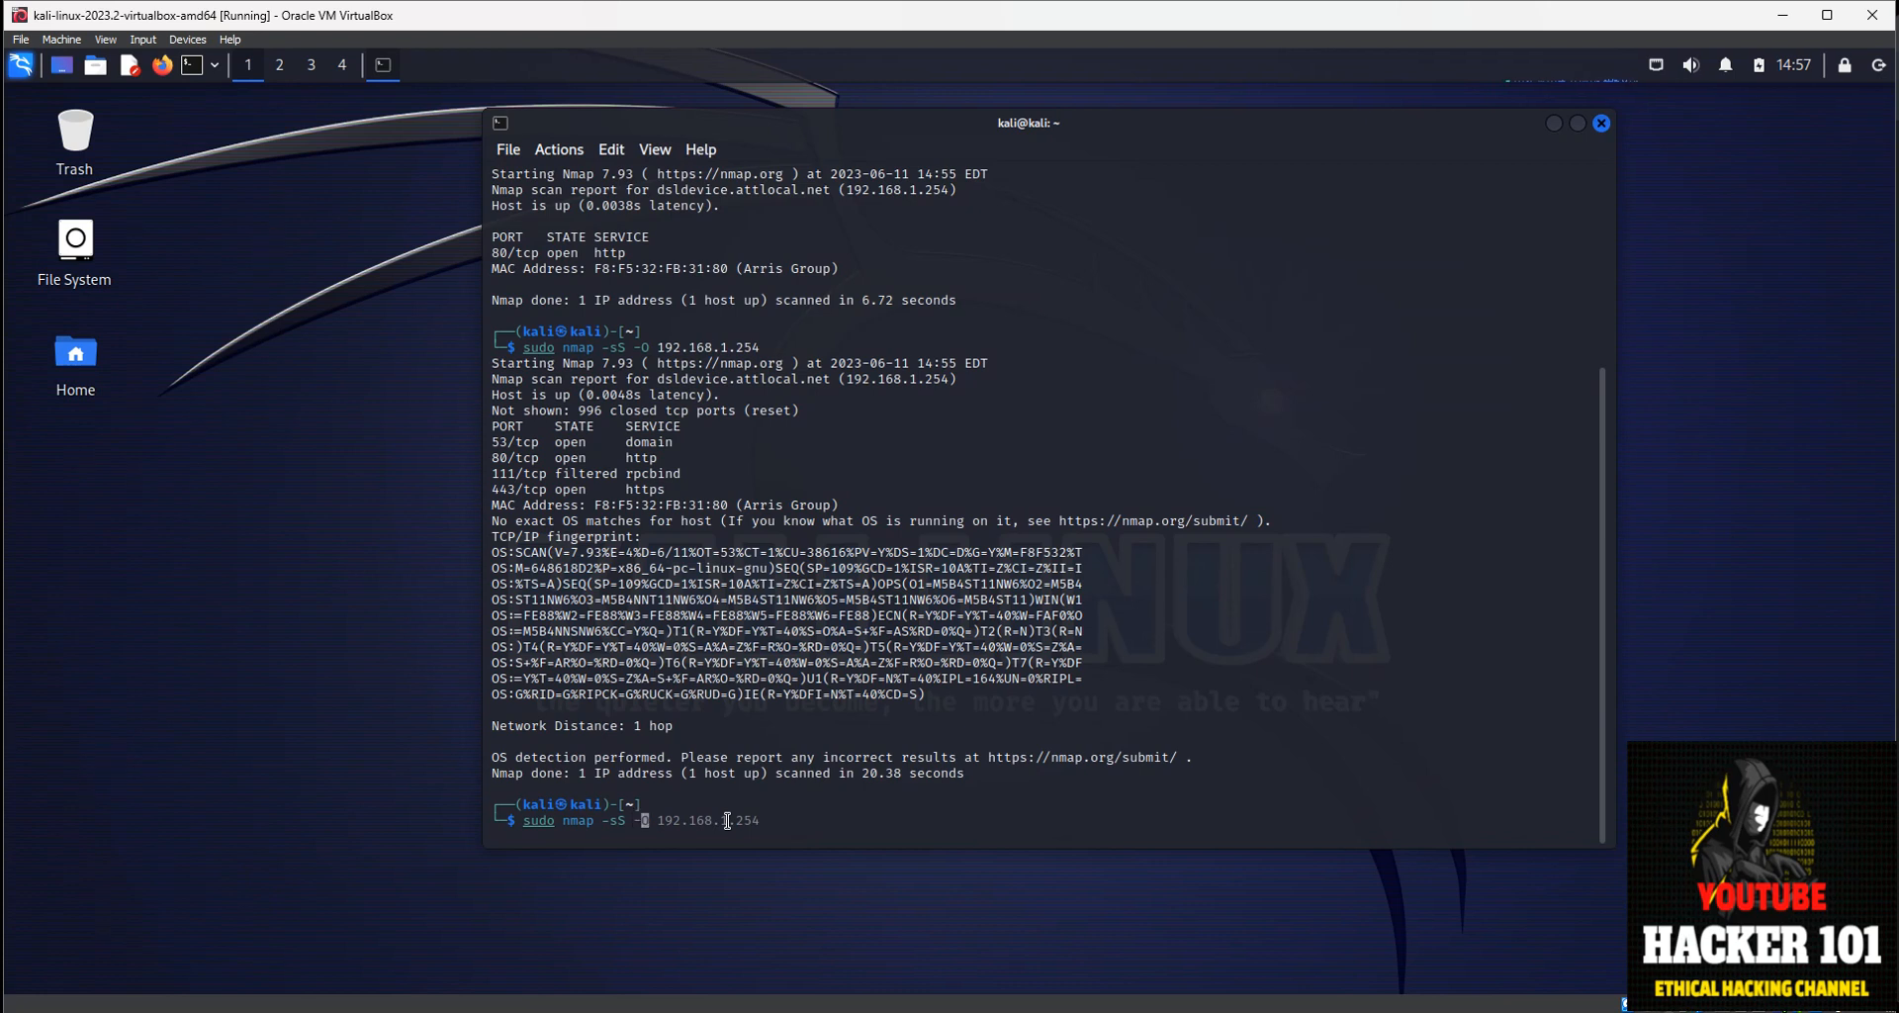
# Write 'sudo nmap -sS -sV -p 80 --script=banner 192.168.1.254' at the prompt.
pyautogui.click(20, 63)
pyautogui.write('sV --scrip')
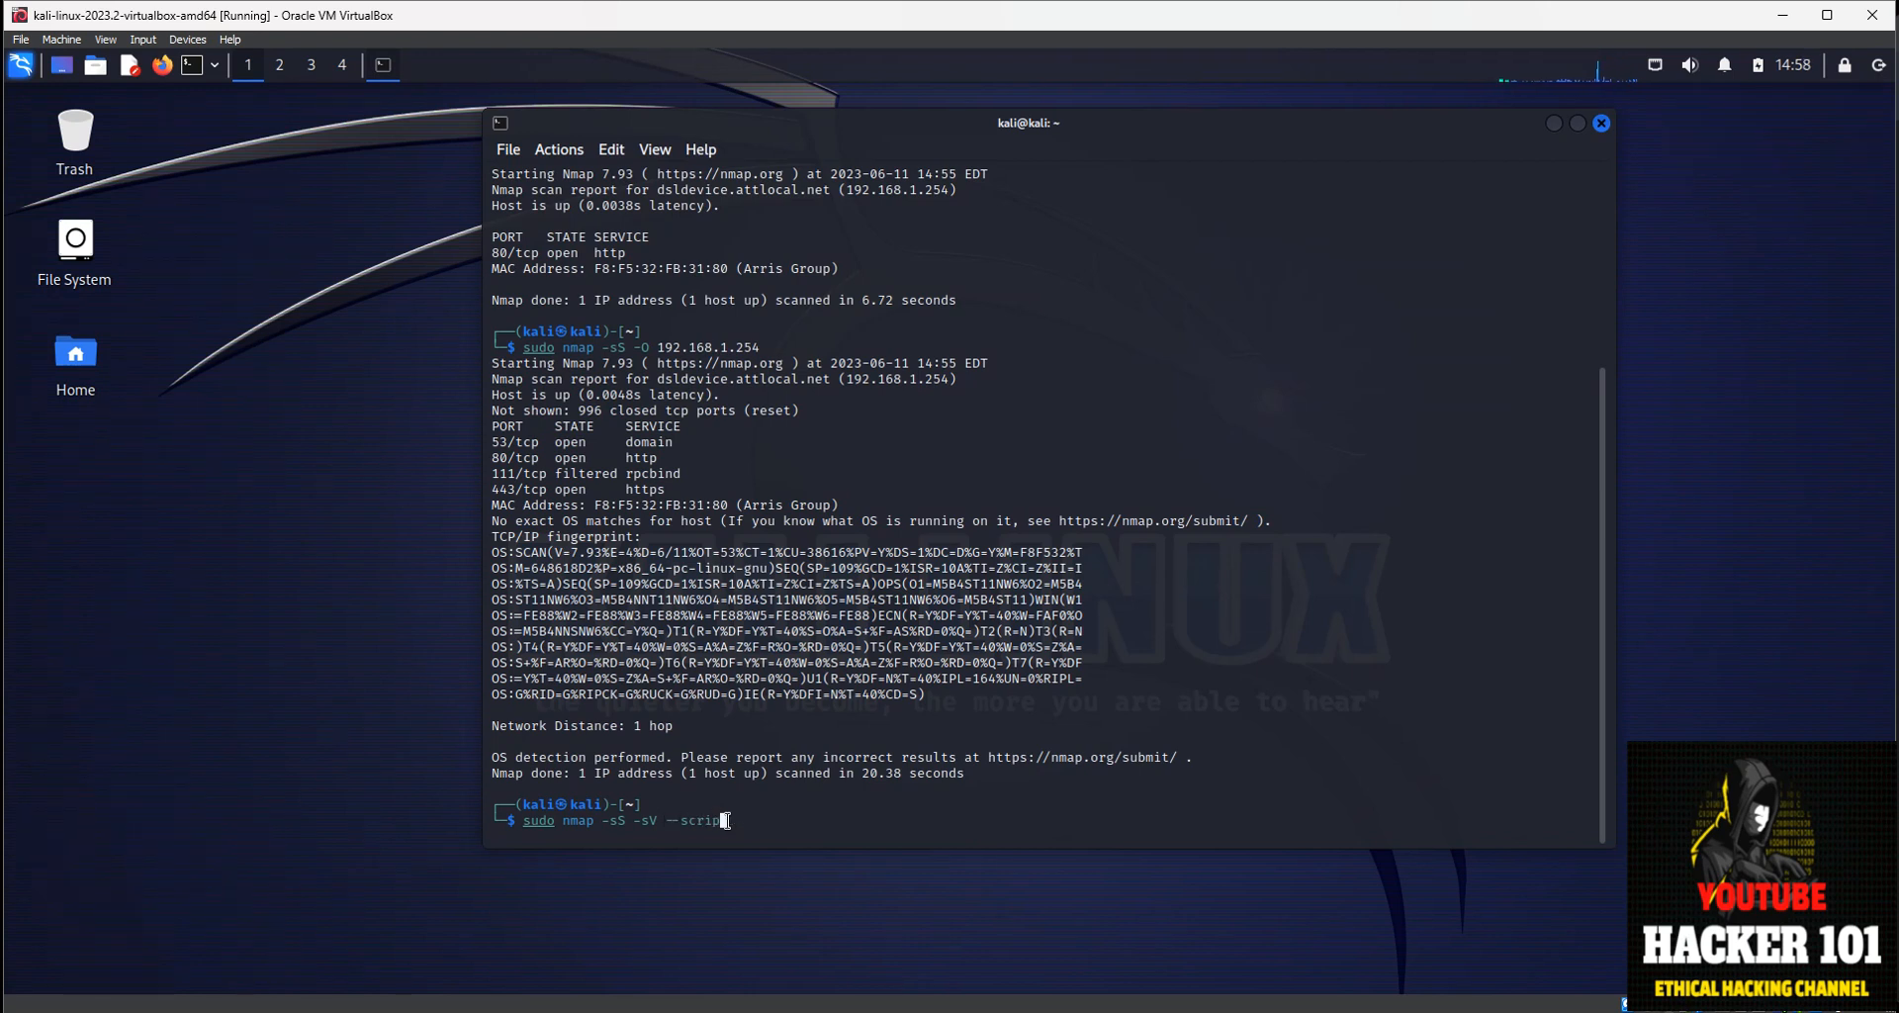
pyautogui.write('benner')
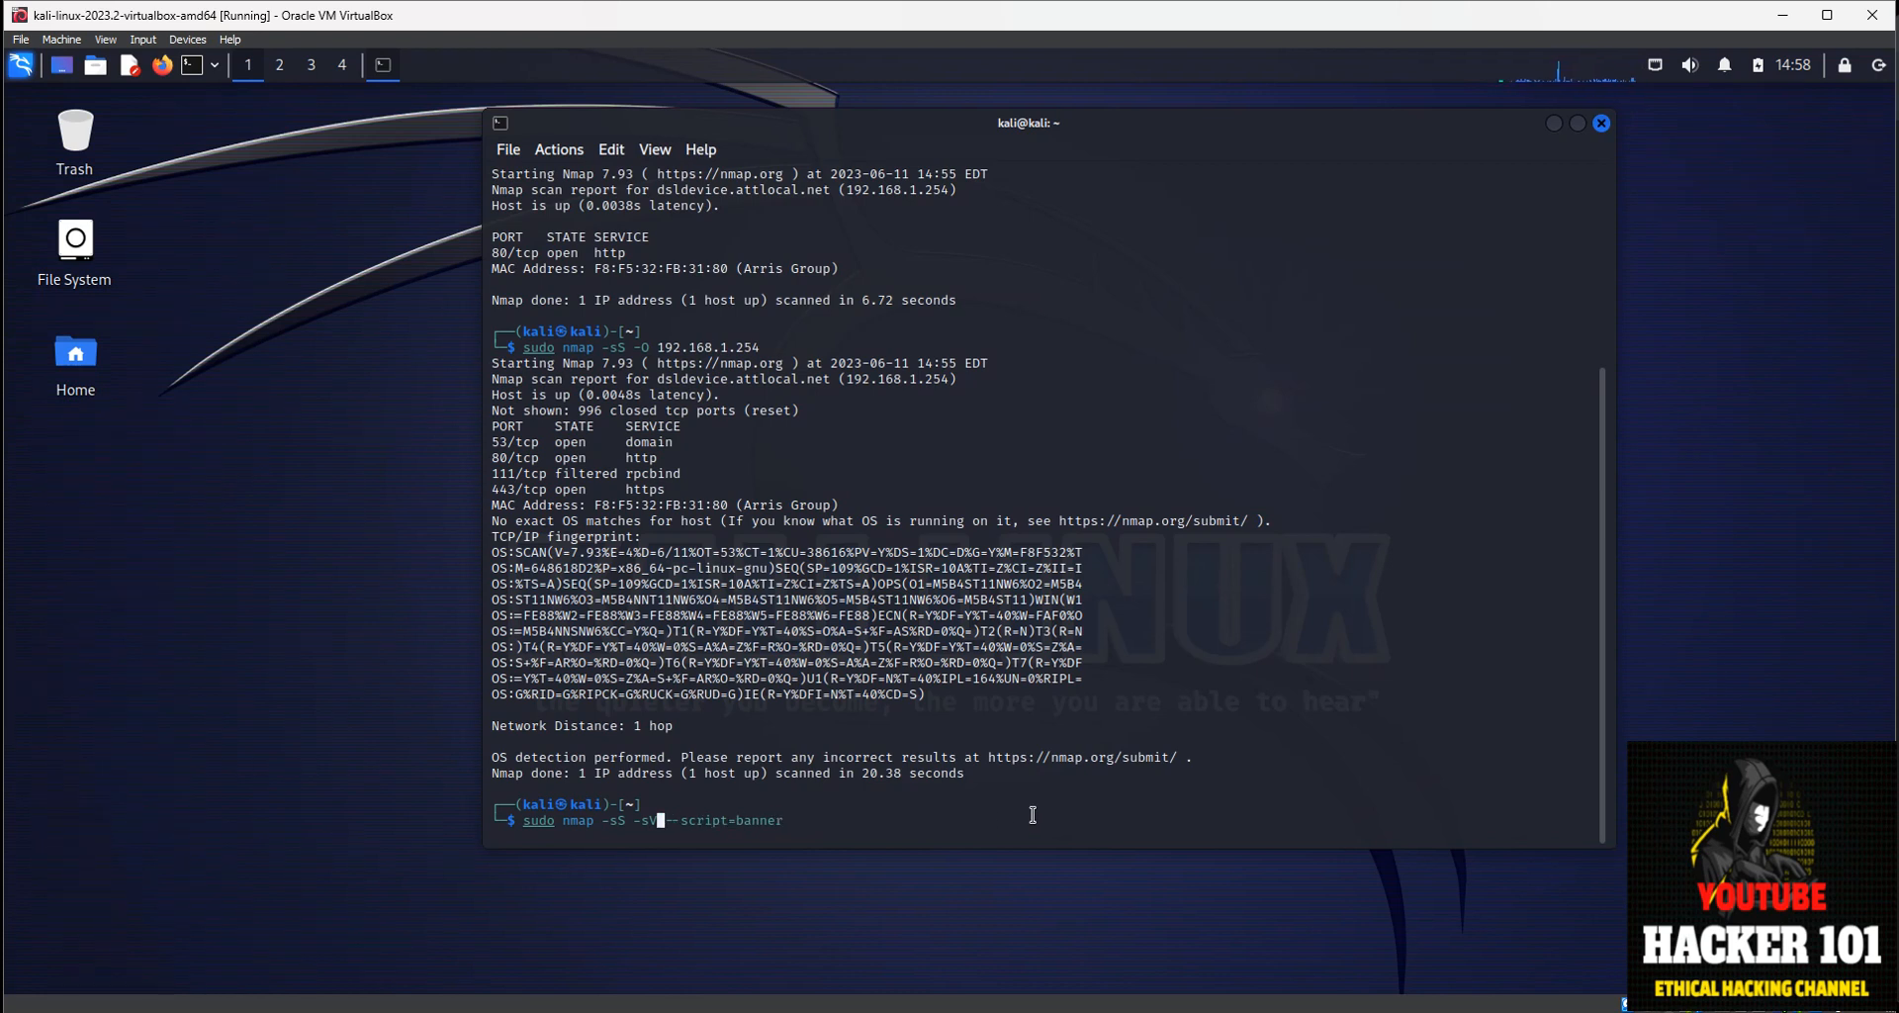
pyautogui.write('-p 80 -')
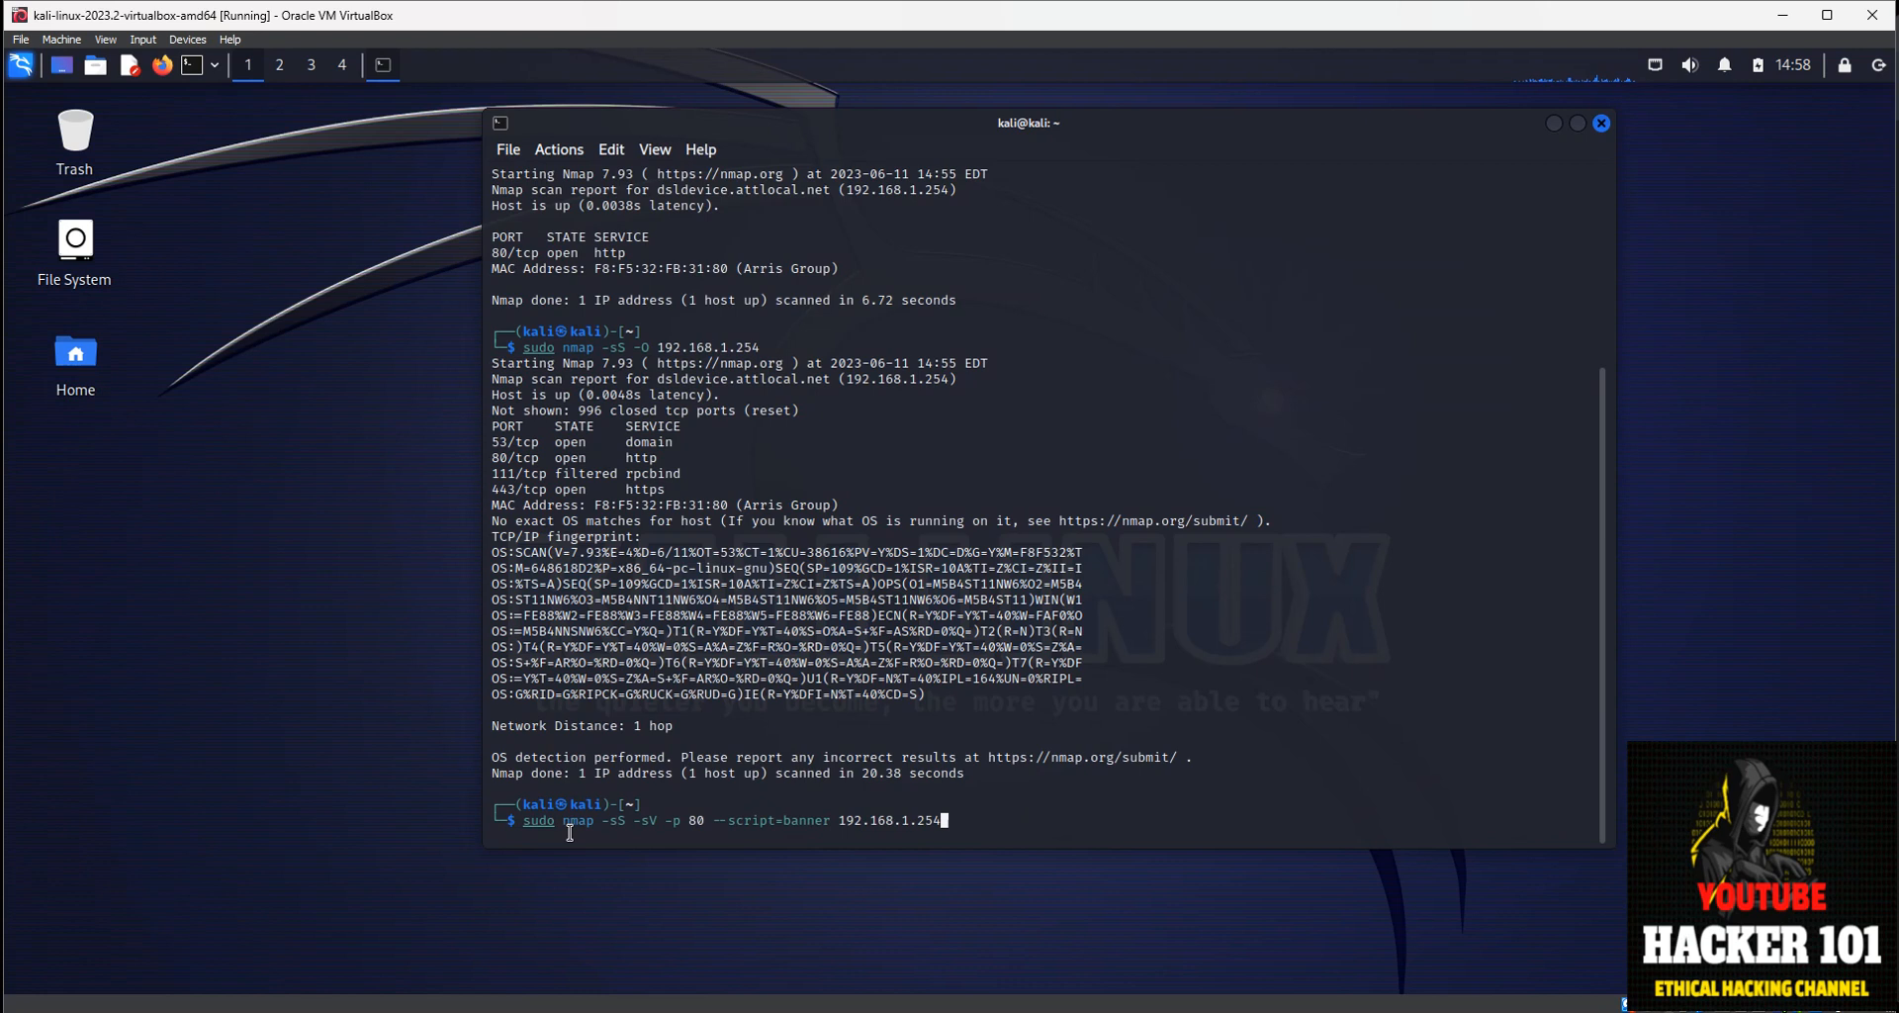
pyautogui.moveTo(612, 837)
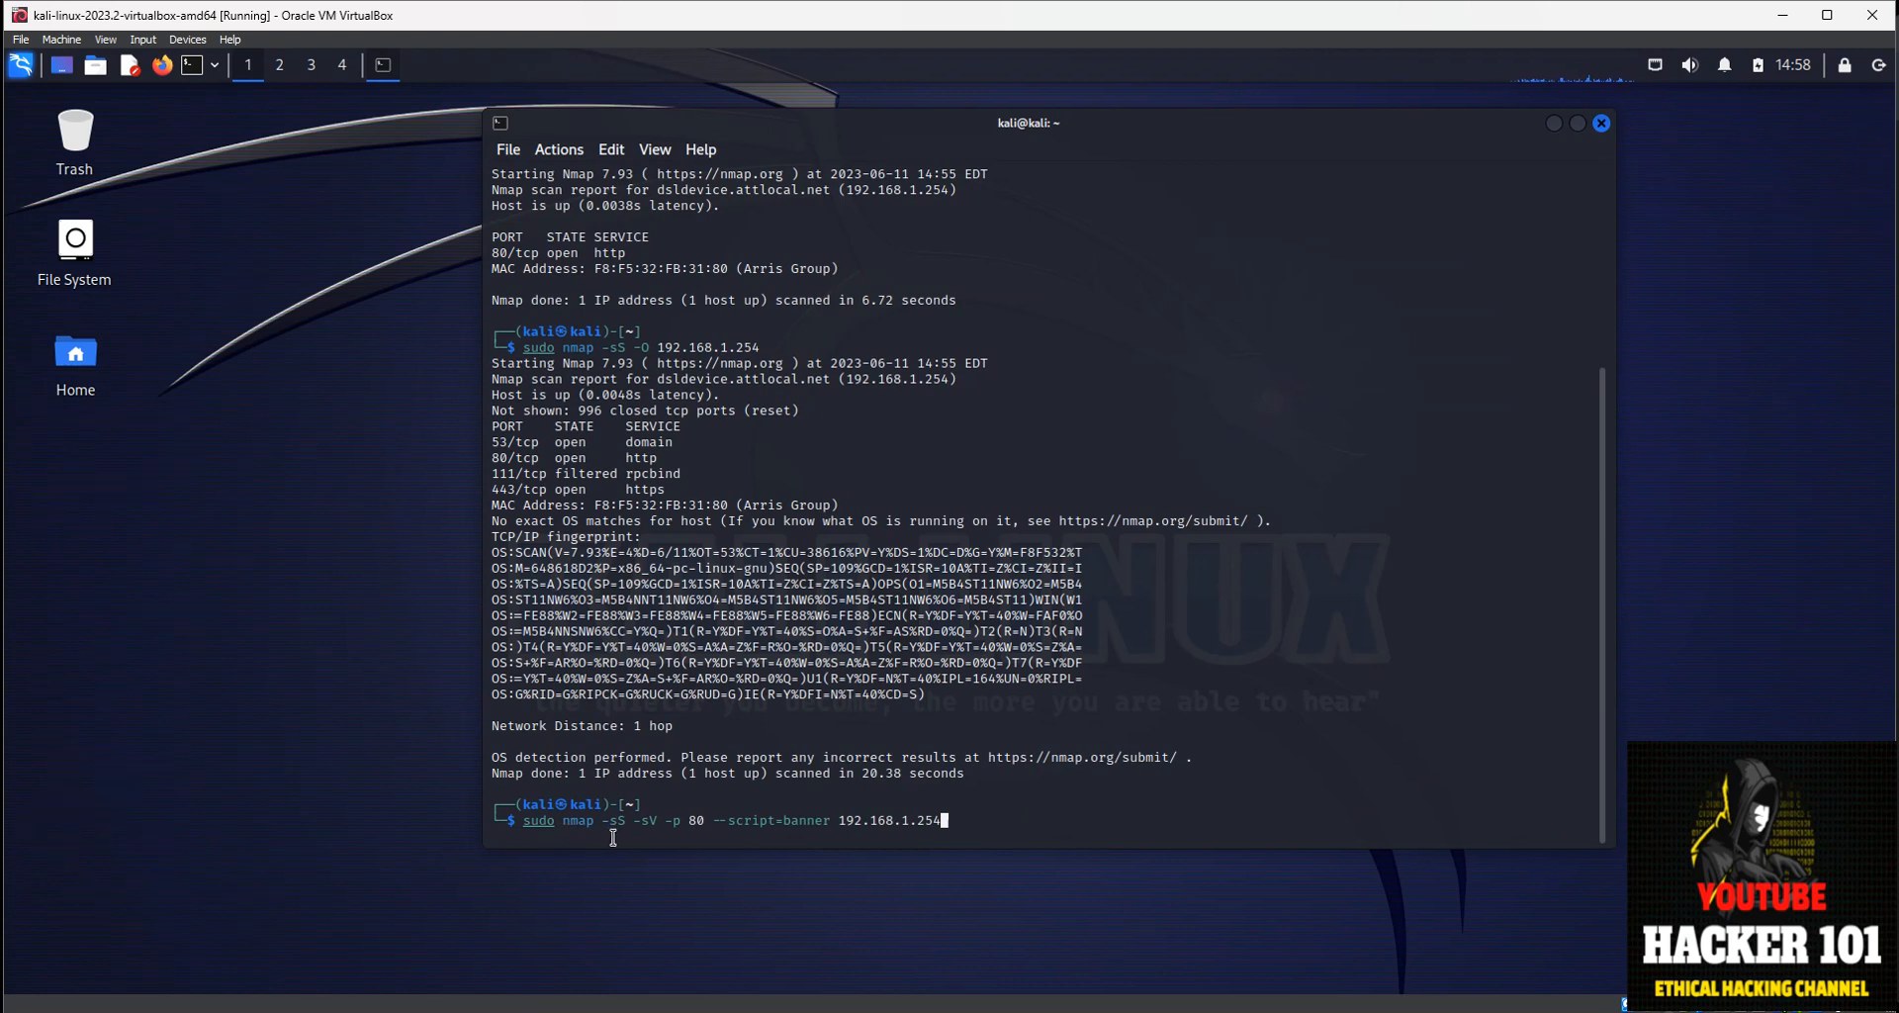
pyautogui.moveTo(639, 804)
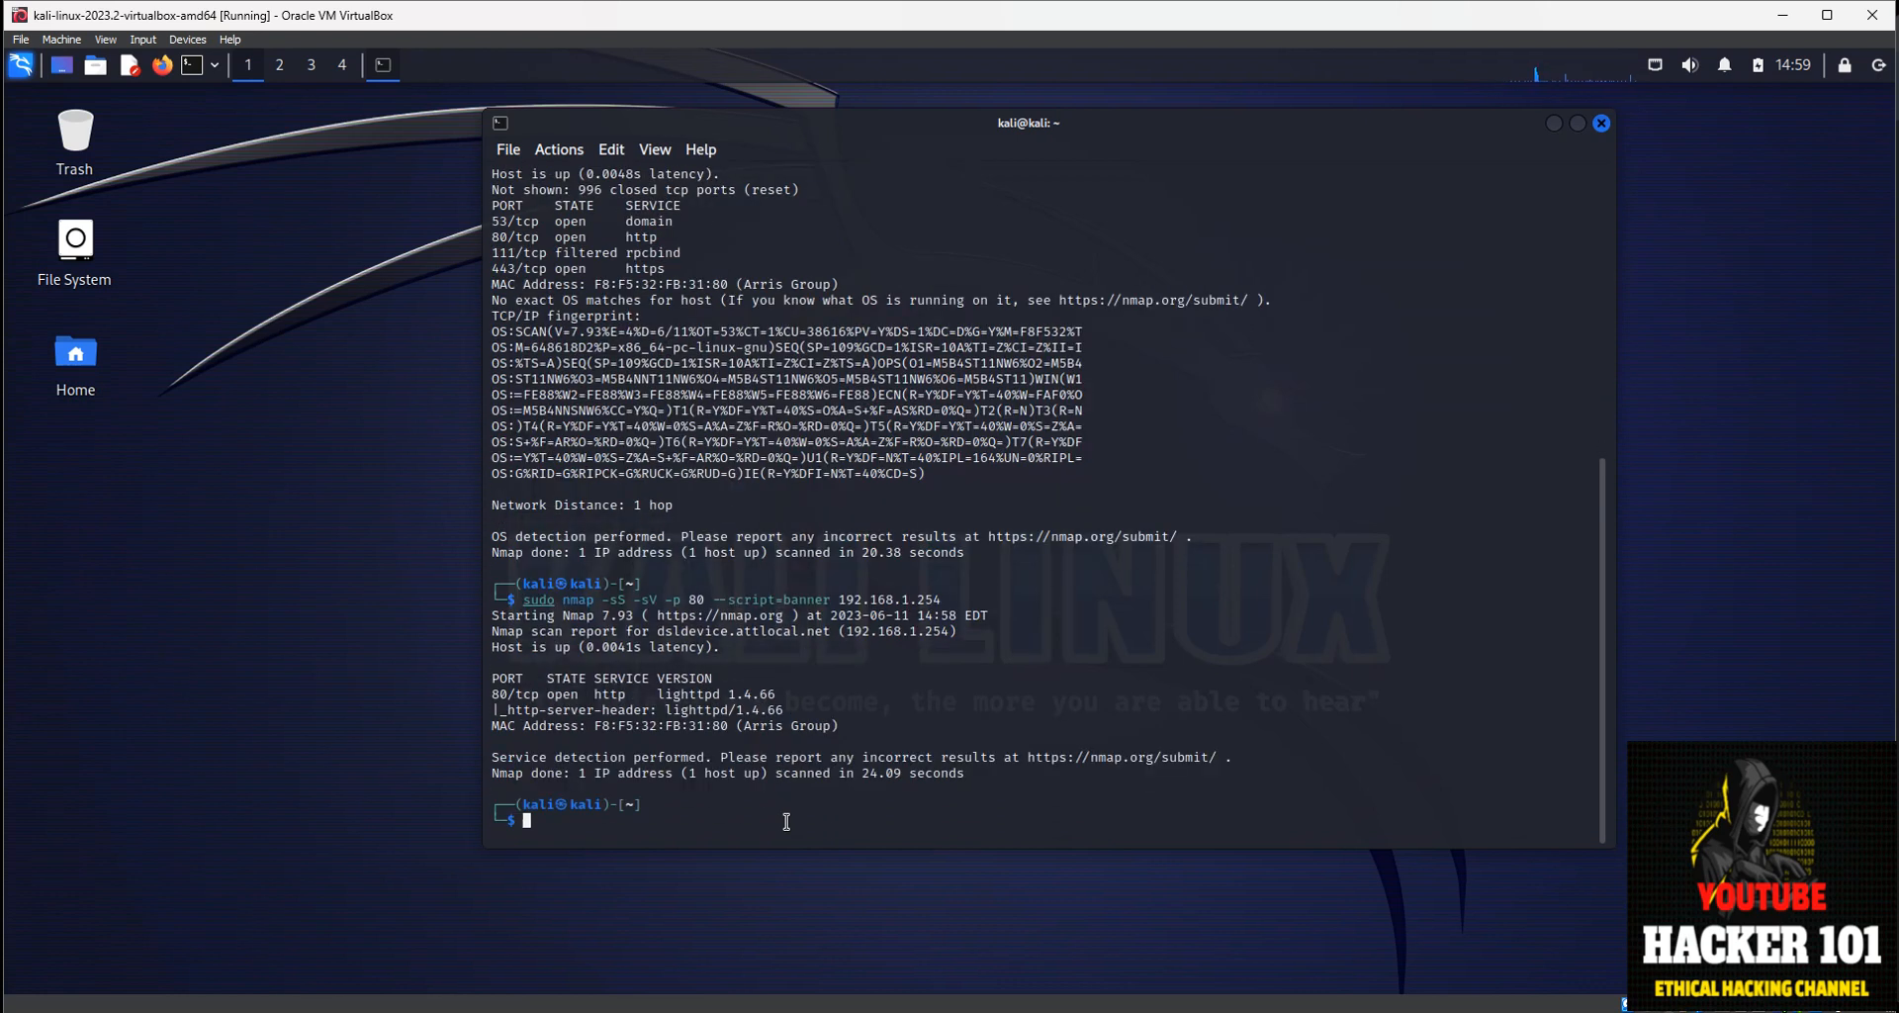
pyautogui.moveTo(491, 681)
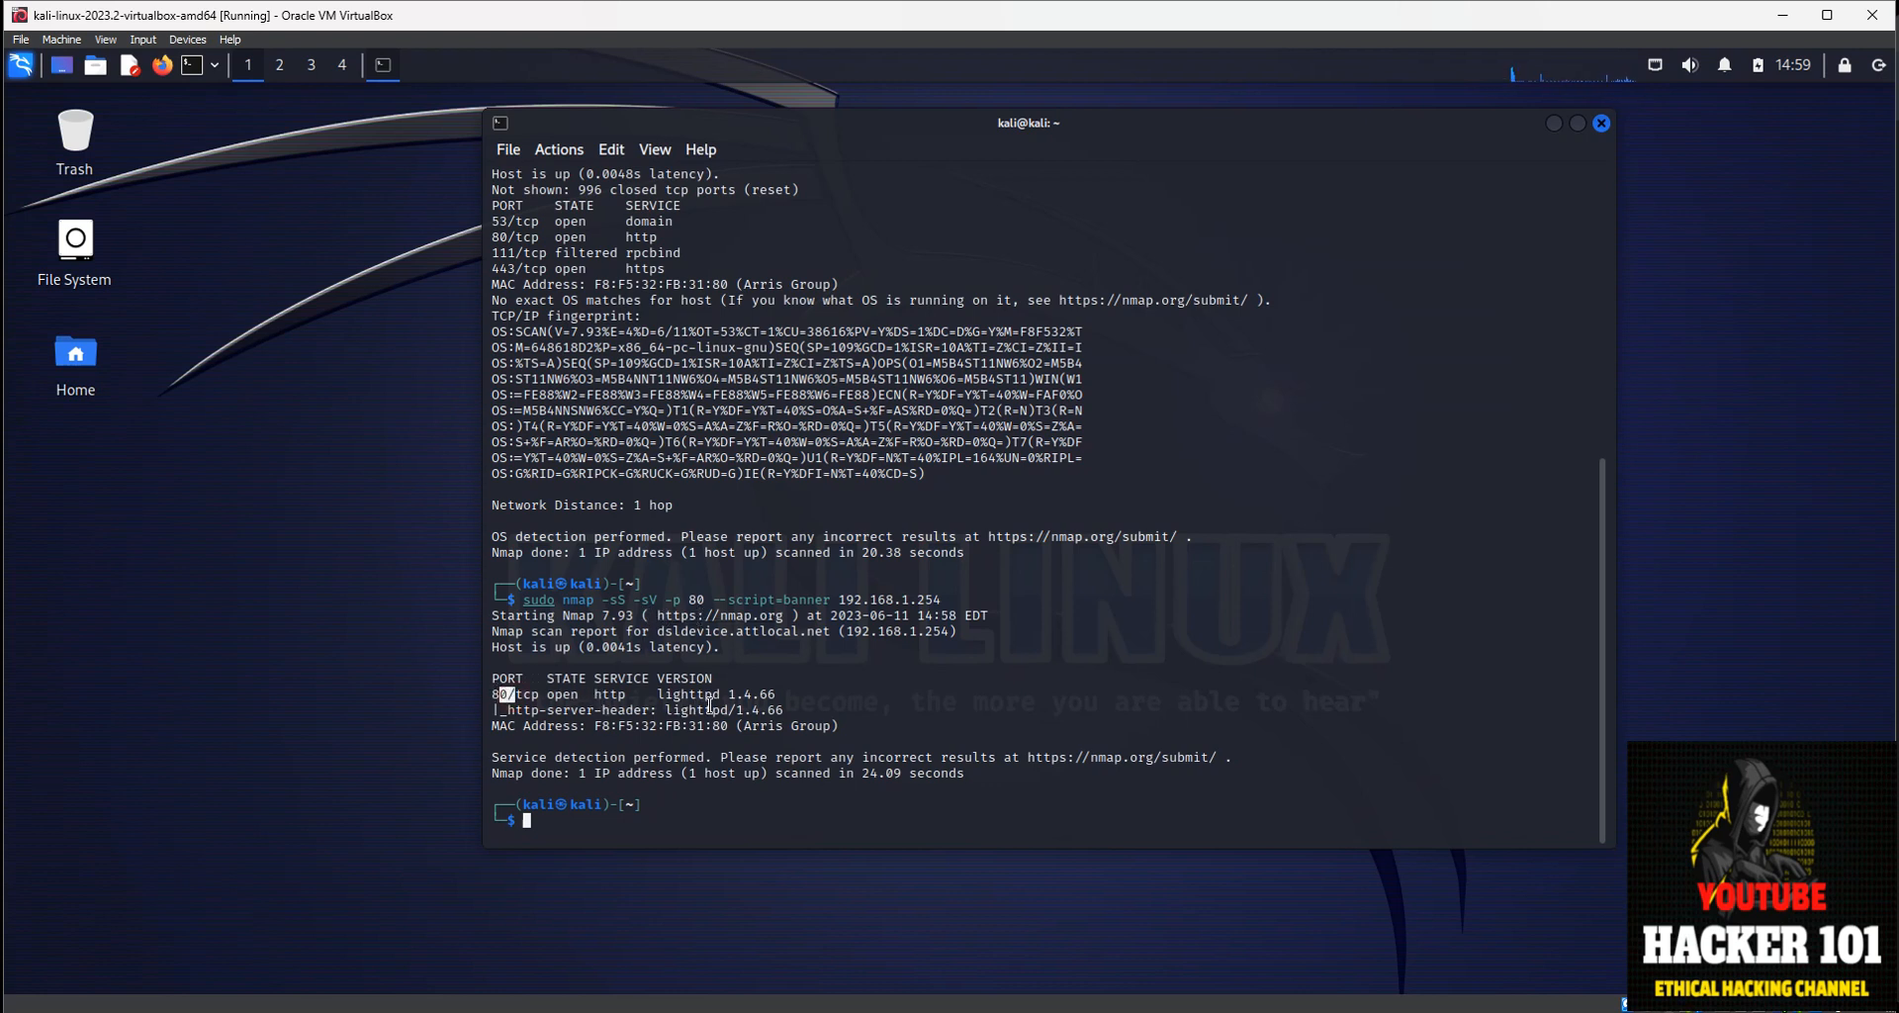
pyautogui.doubleClick(686, 693)
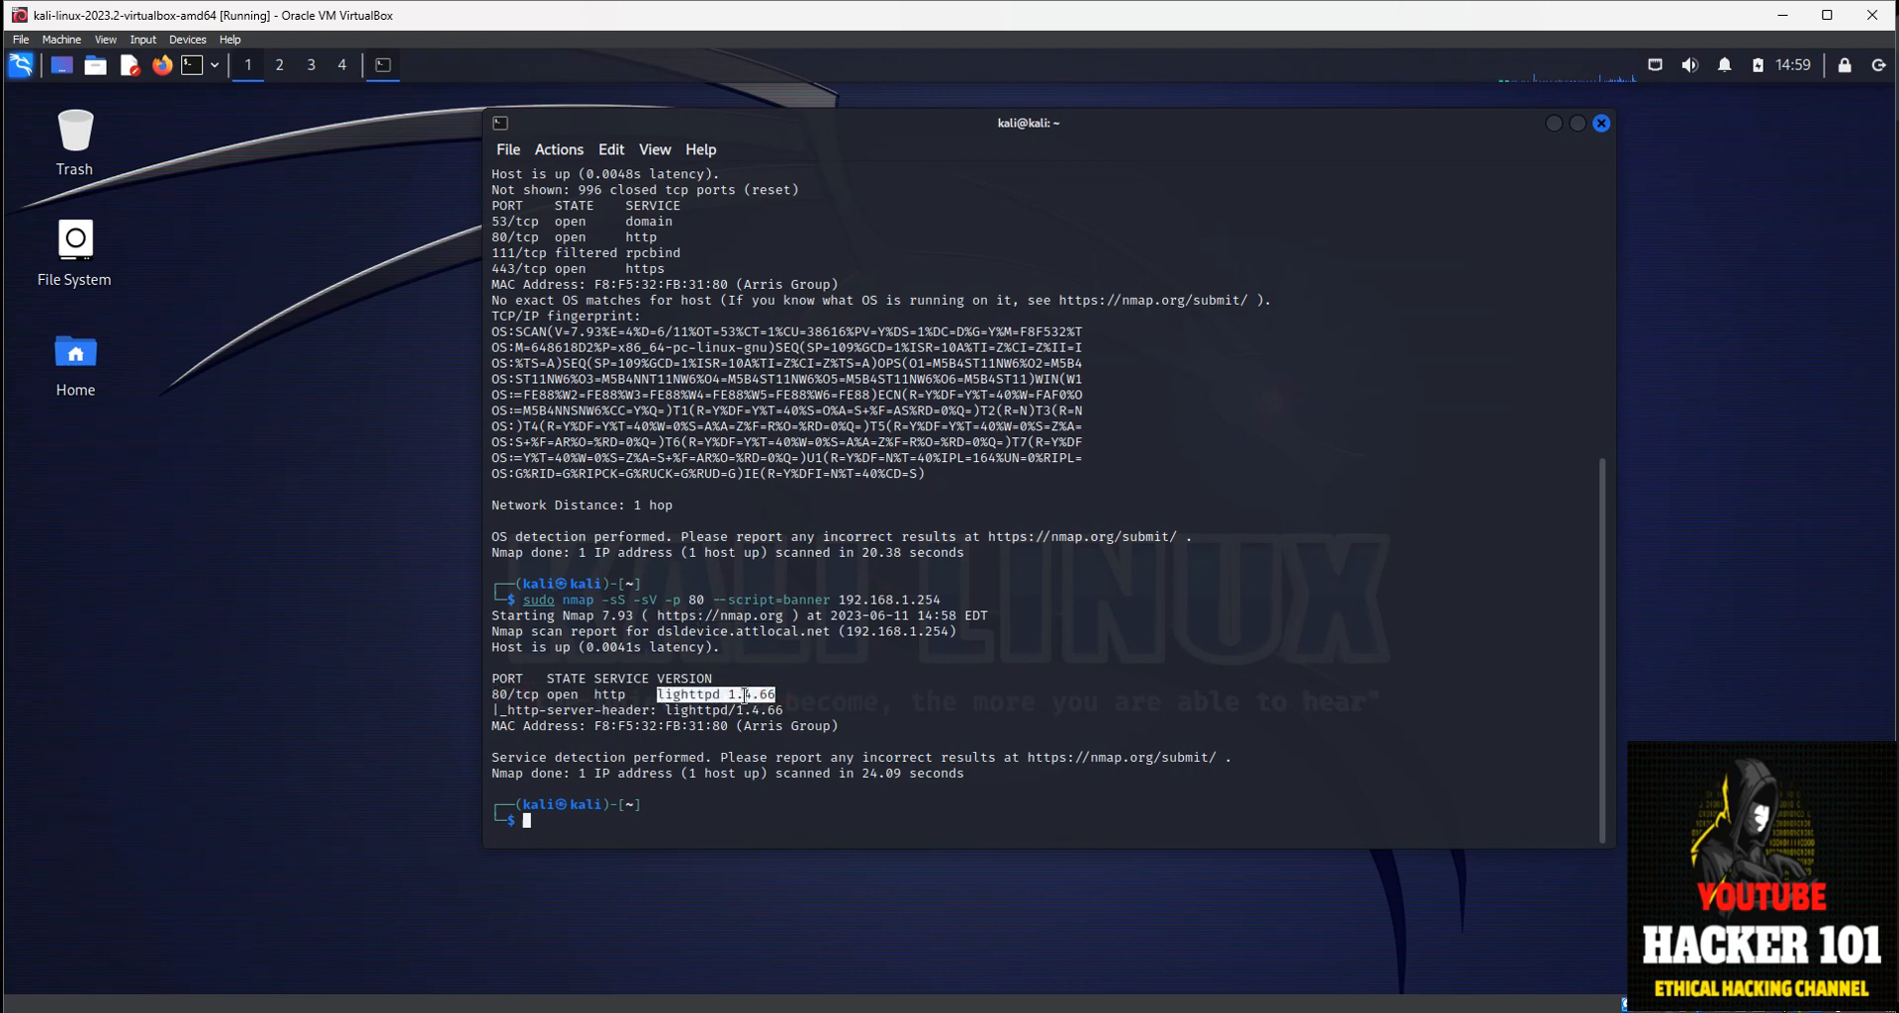